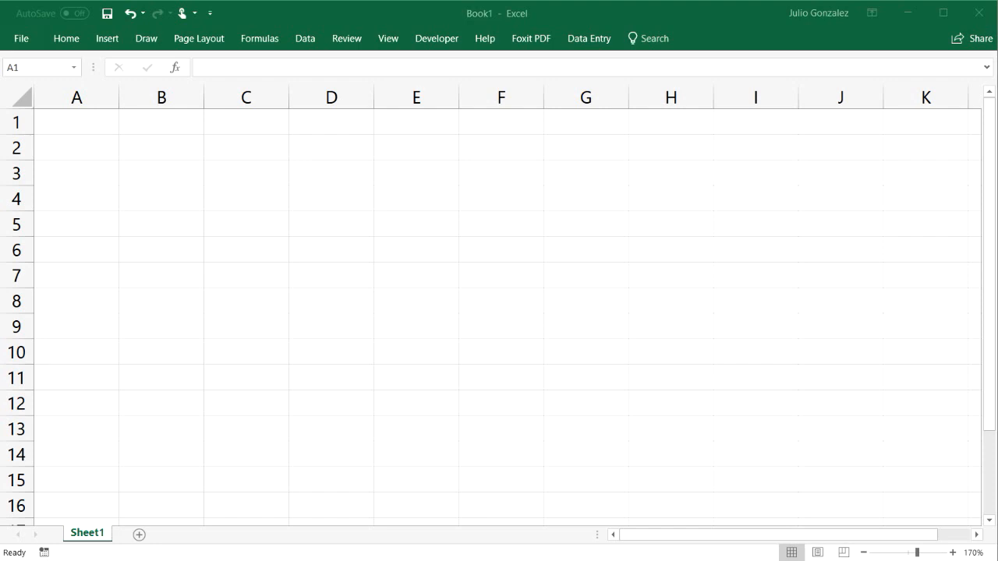
Step: Browse the new-workbook template gallery down to the Any year one-month calendar
click(21, 37)
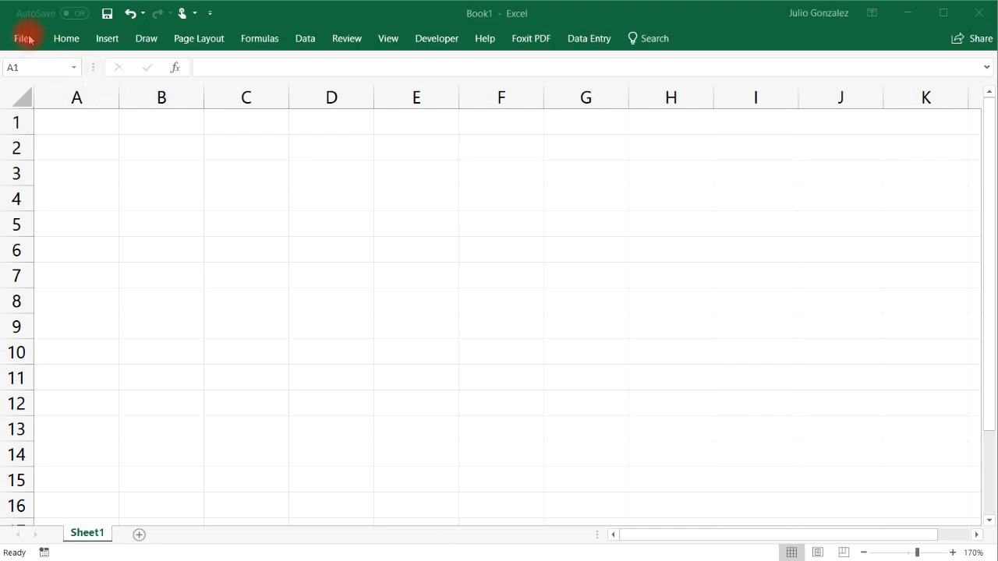
click(23, 38)
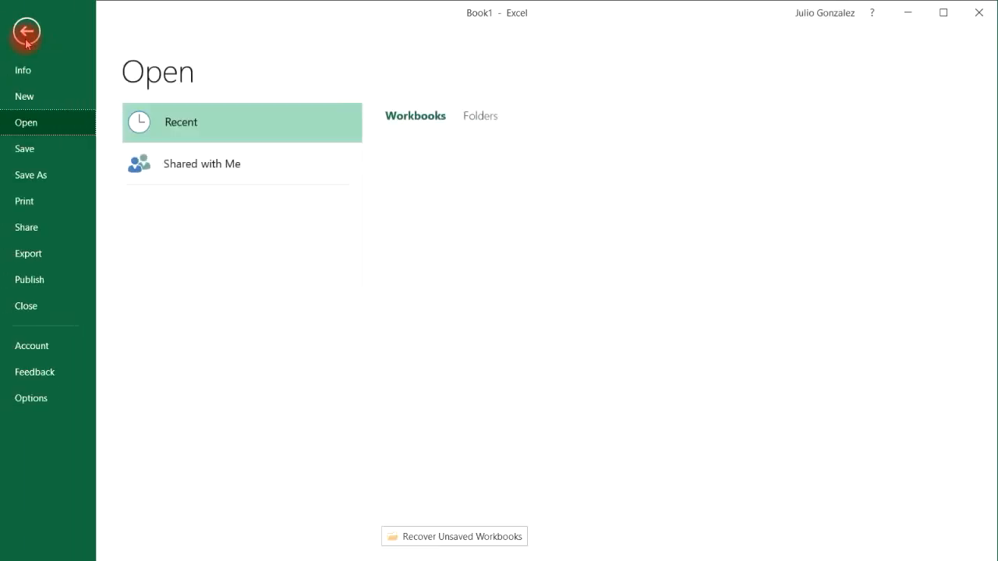
click(25, 96)
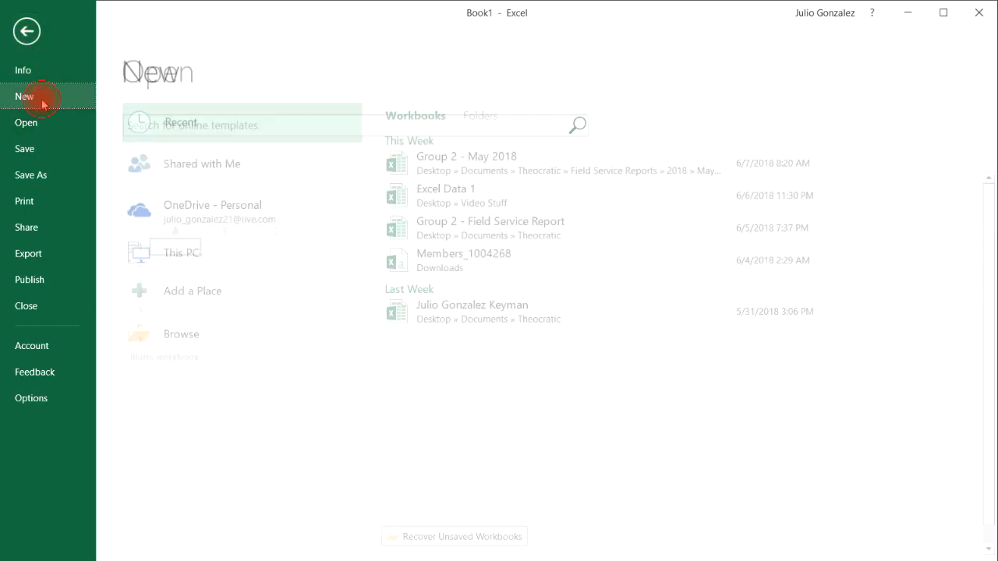
click(25, 97)
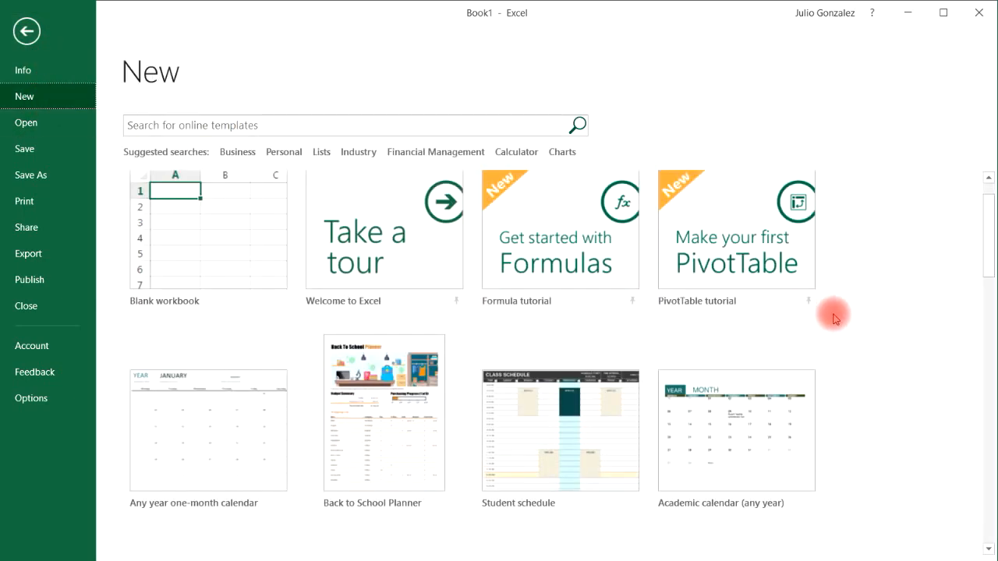
scroll(down, 3)
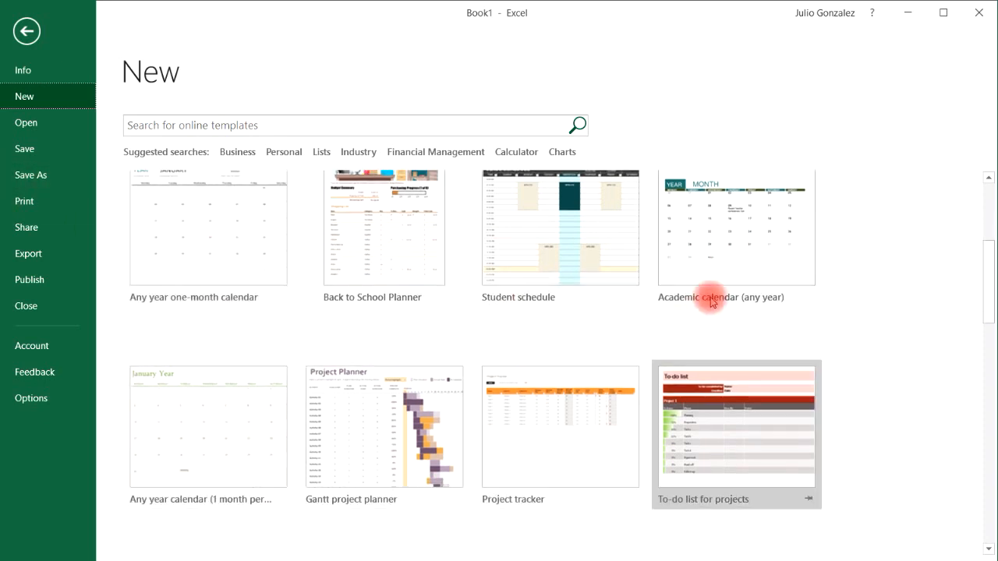
mouse_move(229, 250)
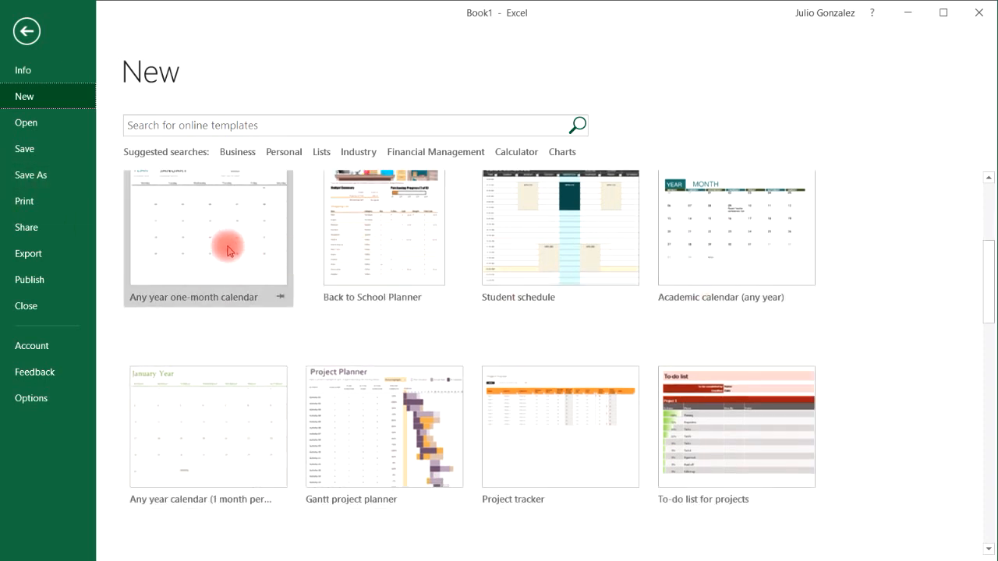
mouse_move(229, 250)
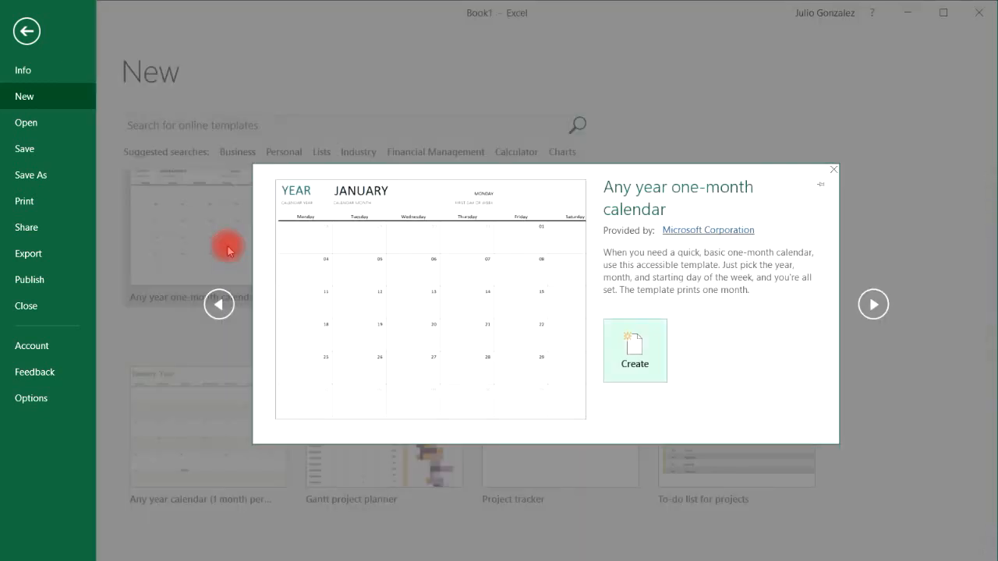
Step: Create a workbook from the one-month calendar template, dismiss its note and select the month cell
click(635, 347)
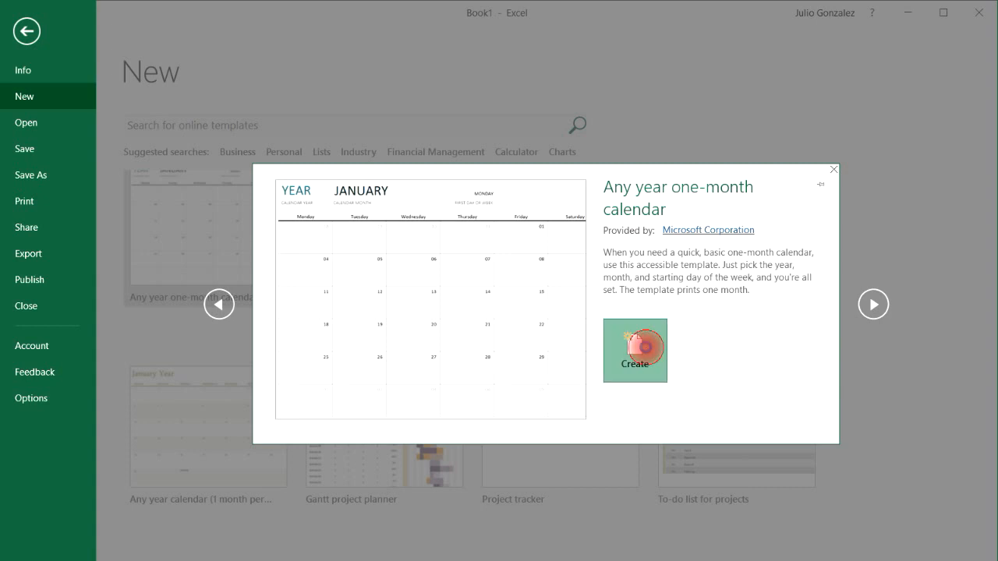
click(635, 350)
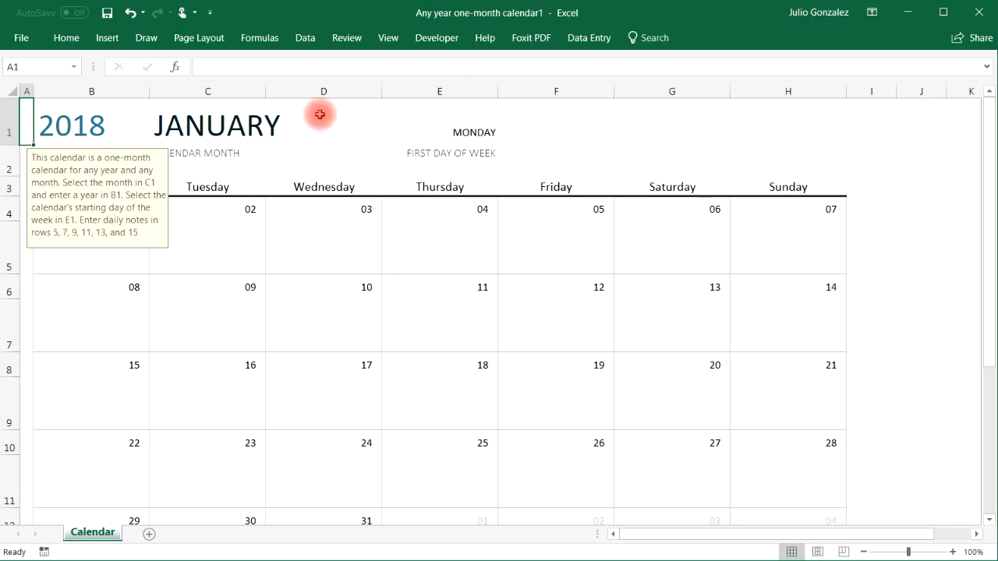
click(206, 246)
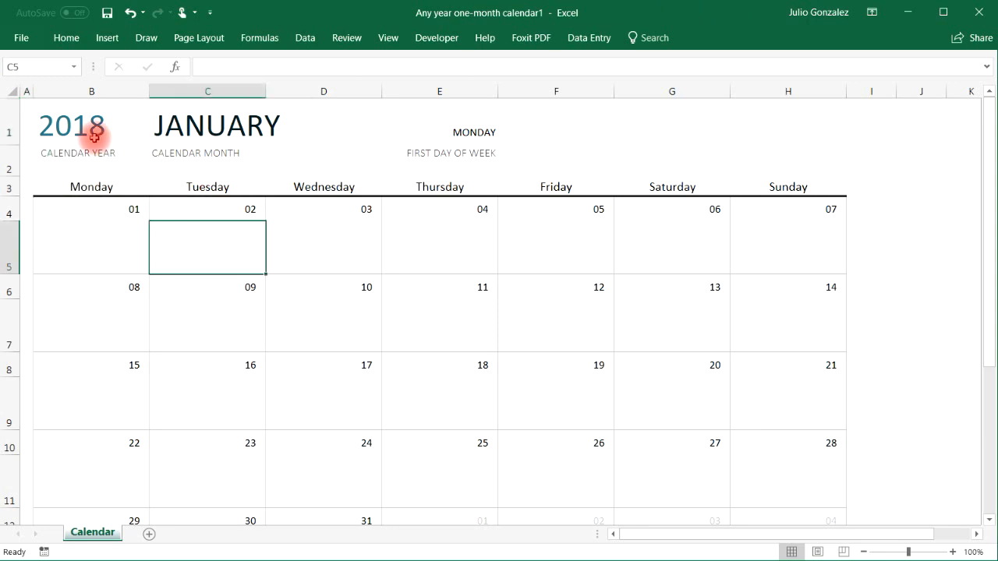
click(93, 127)
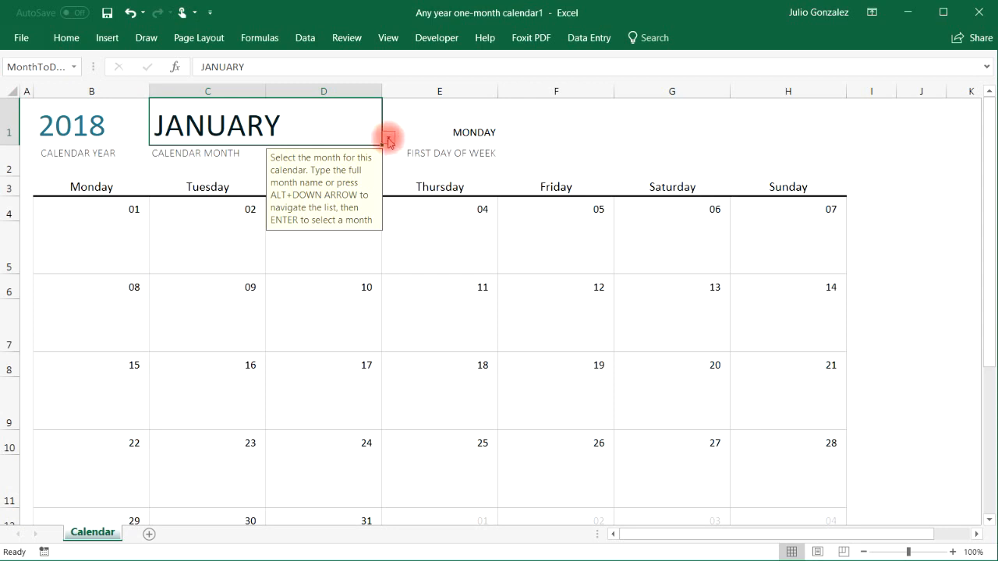
Step: Choose JUNE from the month list so the calendar shows June 2018
click(387, 139)
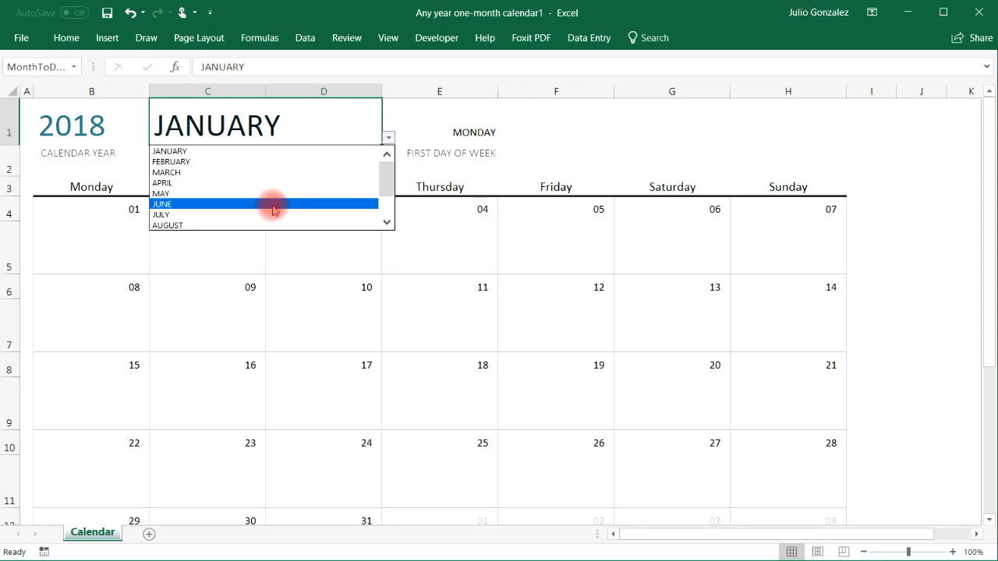
click(195, 203)
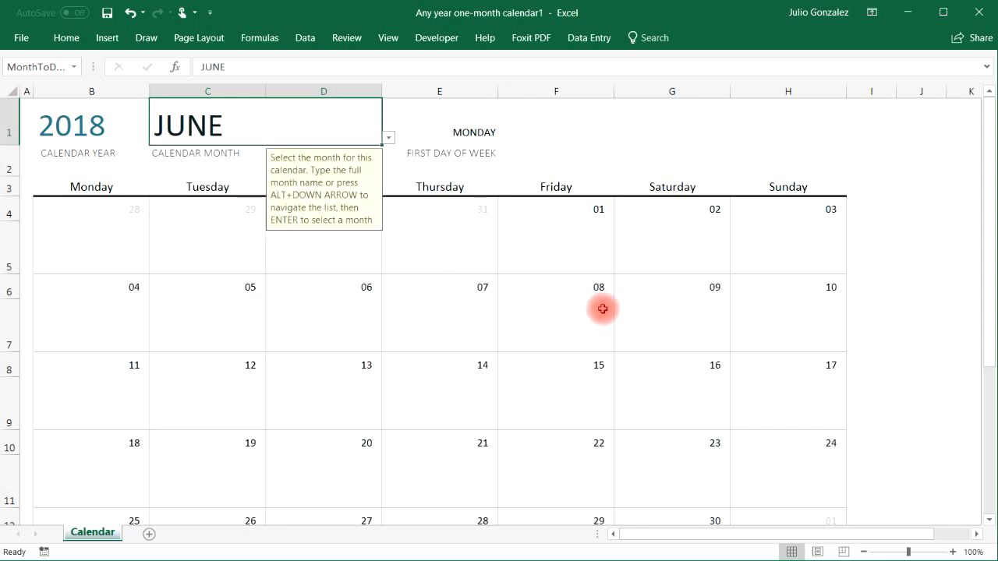
mouse_move(503, 284)
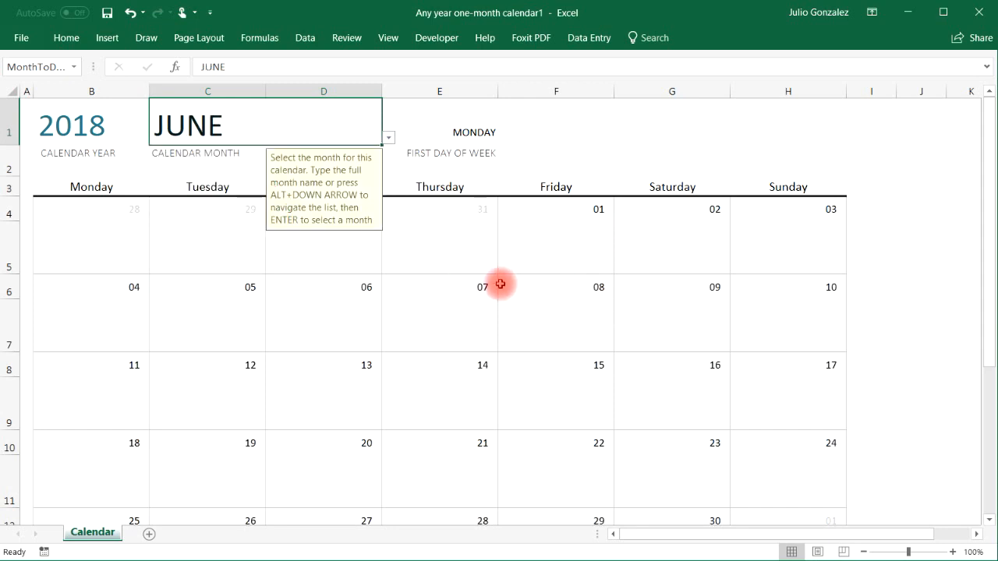
mouse_move(107, 187)
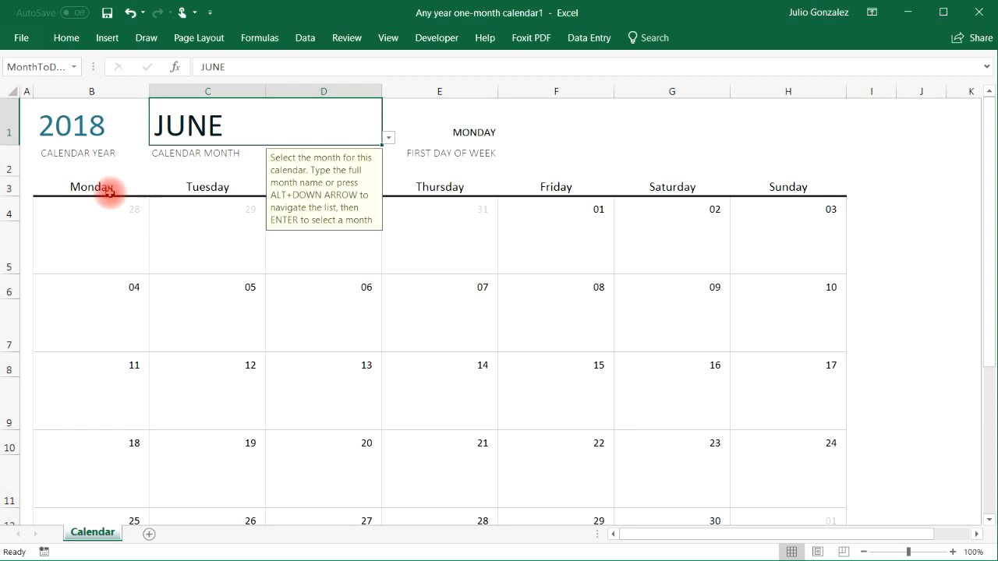
click(86, 187)
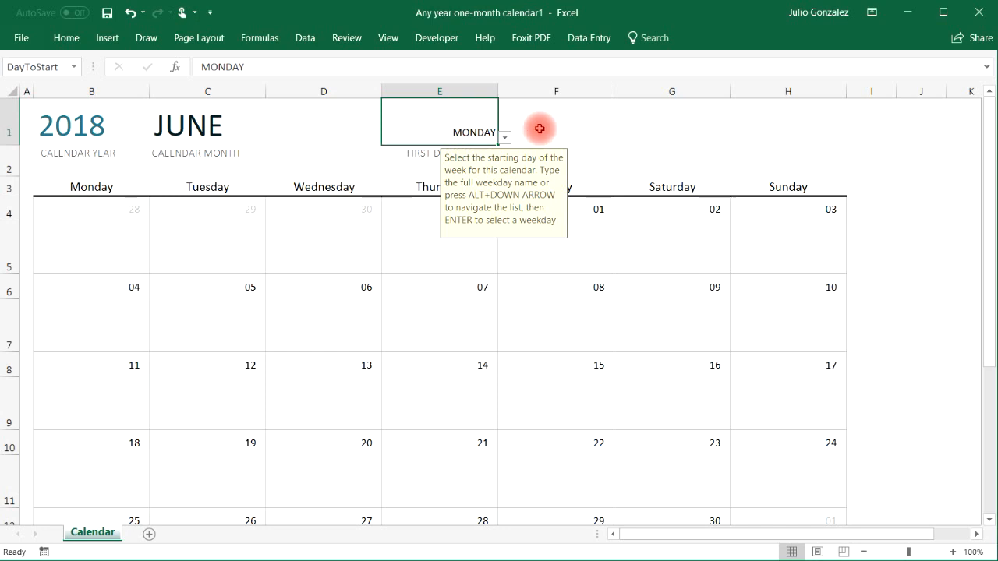
Step: Choose SUNDAY from the weekday list as the first day of the week
click(504, 134)
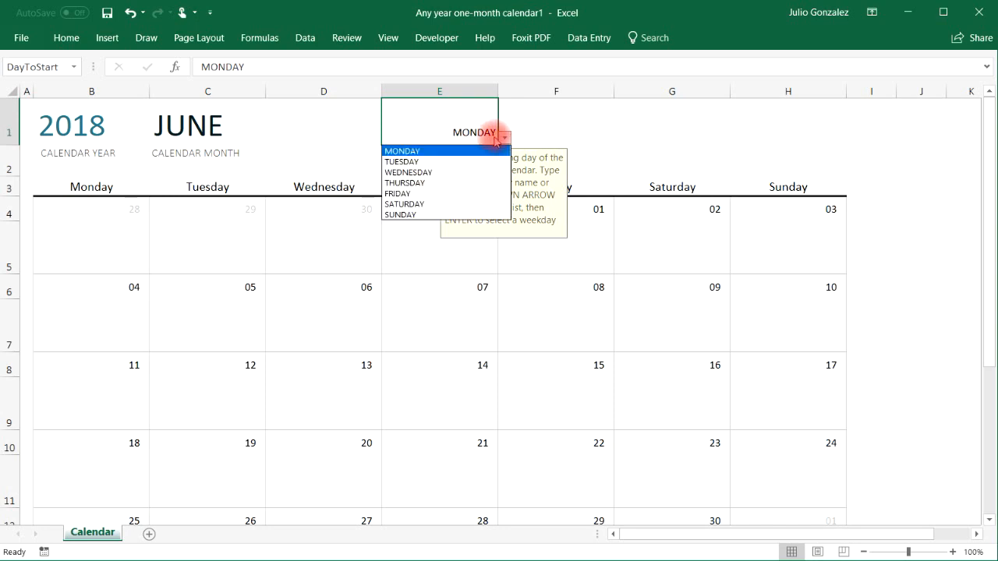
click(402, 150)
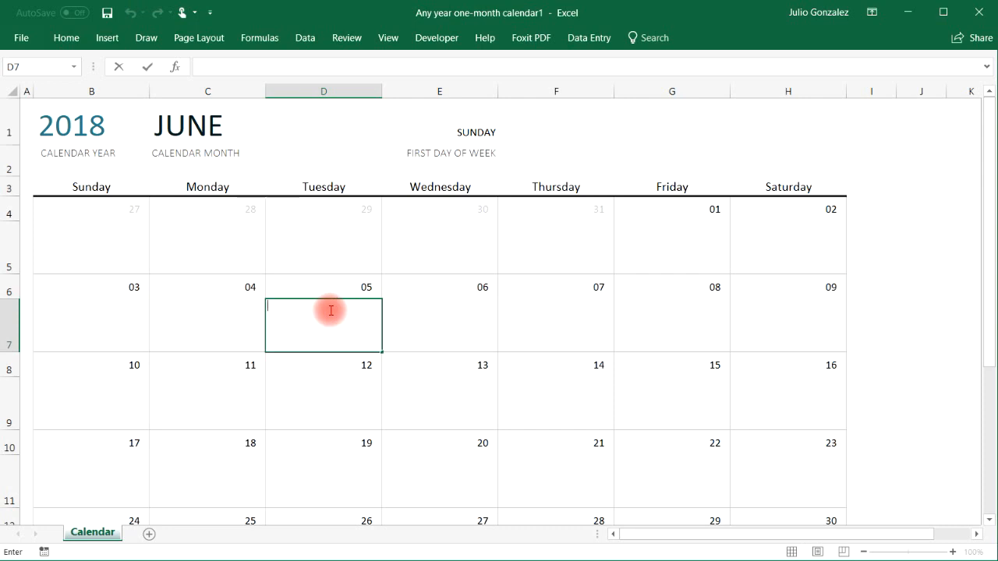
Step: Enter 'GYM - 12:00 PM' under Tuesday June 5
text(GYM - 12)
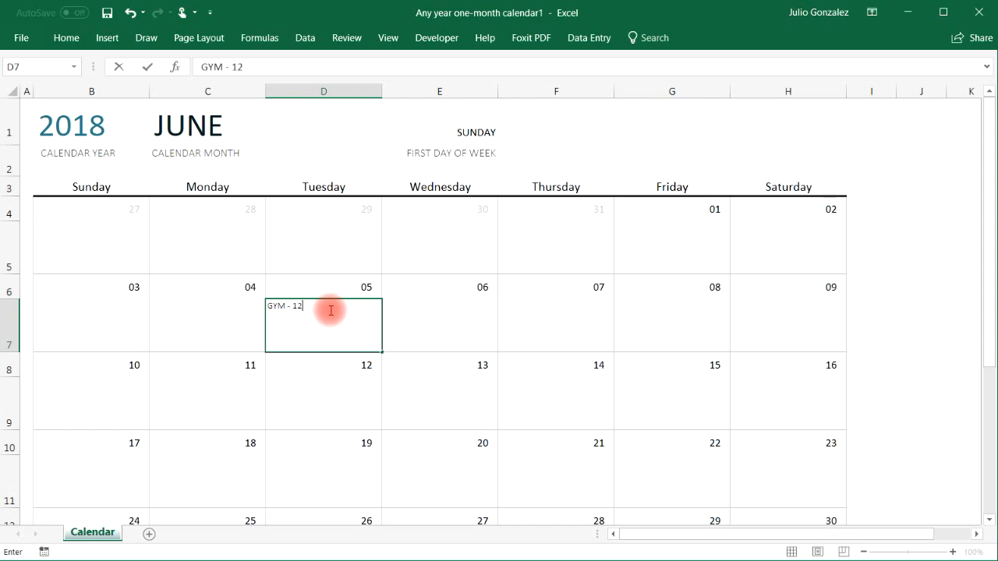
text(:00)
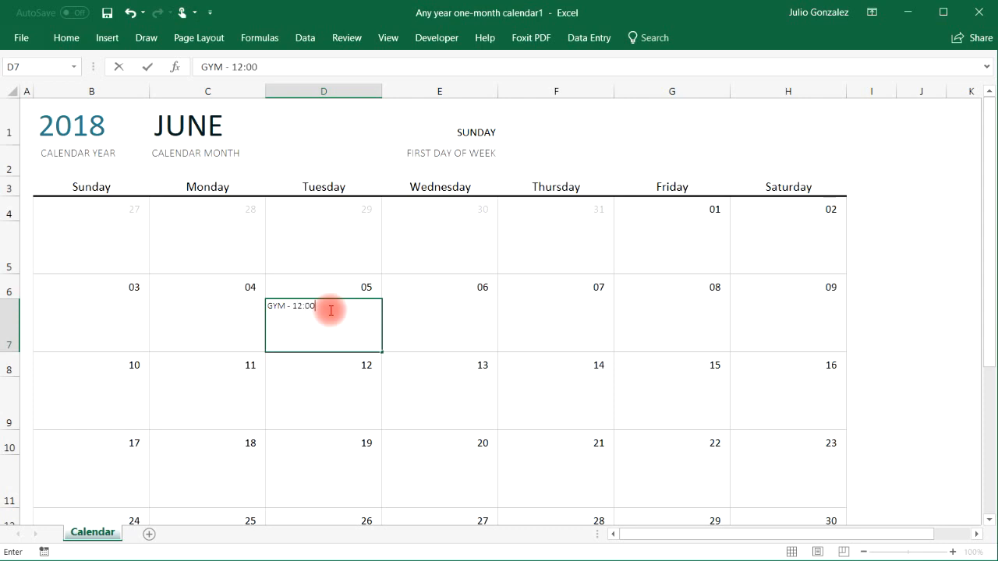
text(PM)
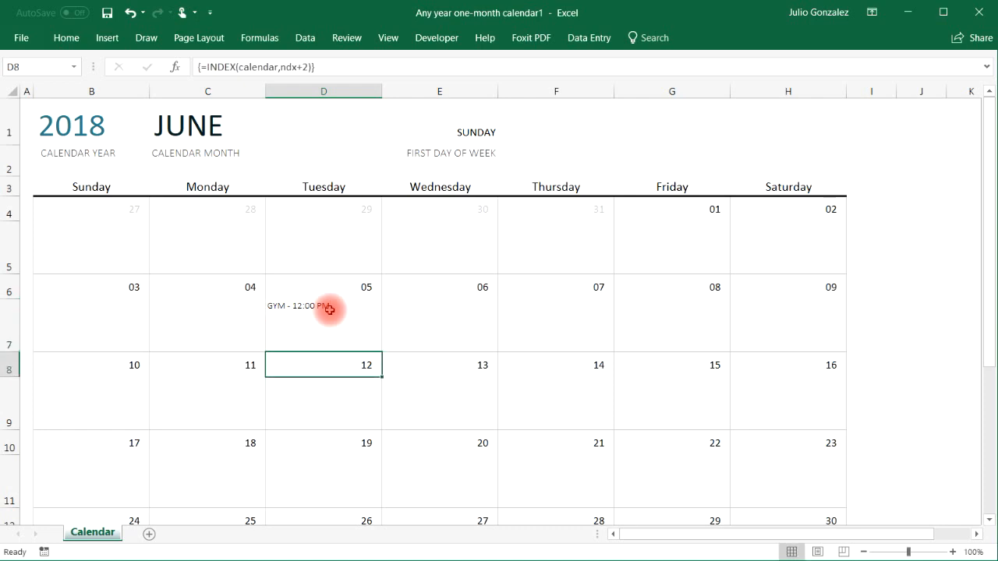
double_click(322, 307)
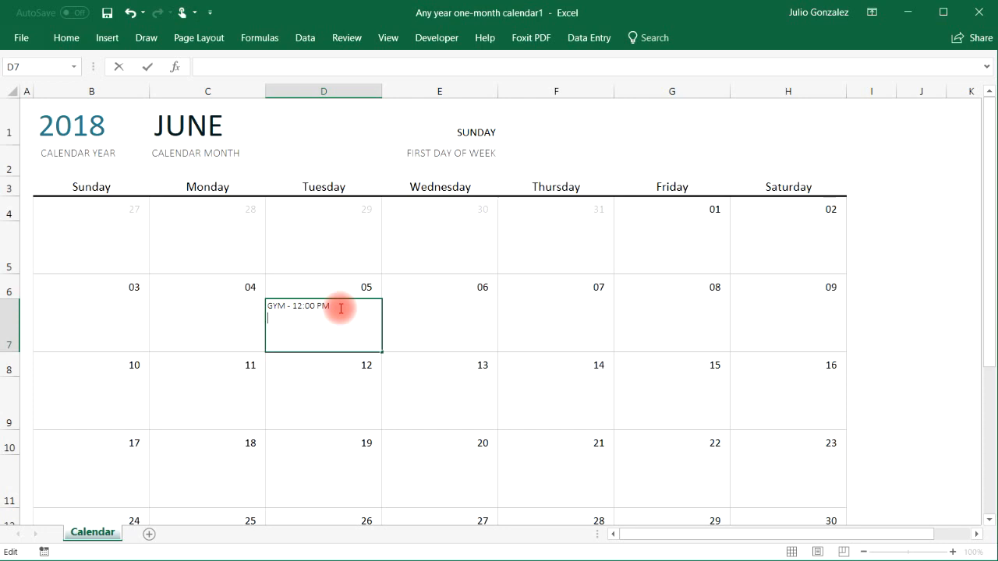
Step: Add 'Basketball - 2:00 PM' as a second line in the June 5 cell
text(Basketball)
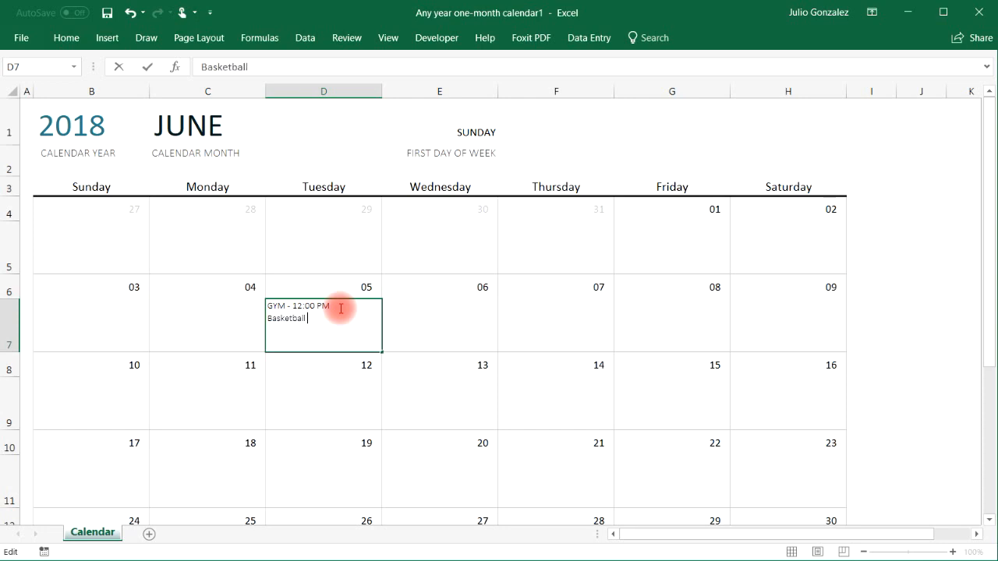
text(- 2:00)
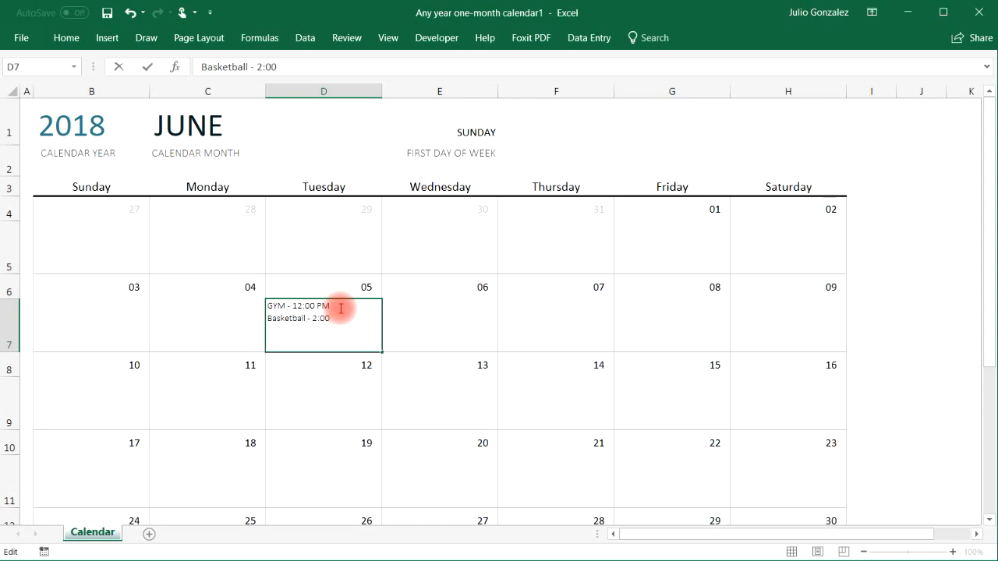
text(PM)
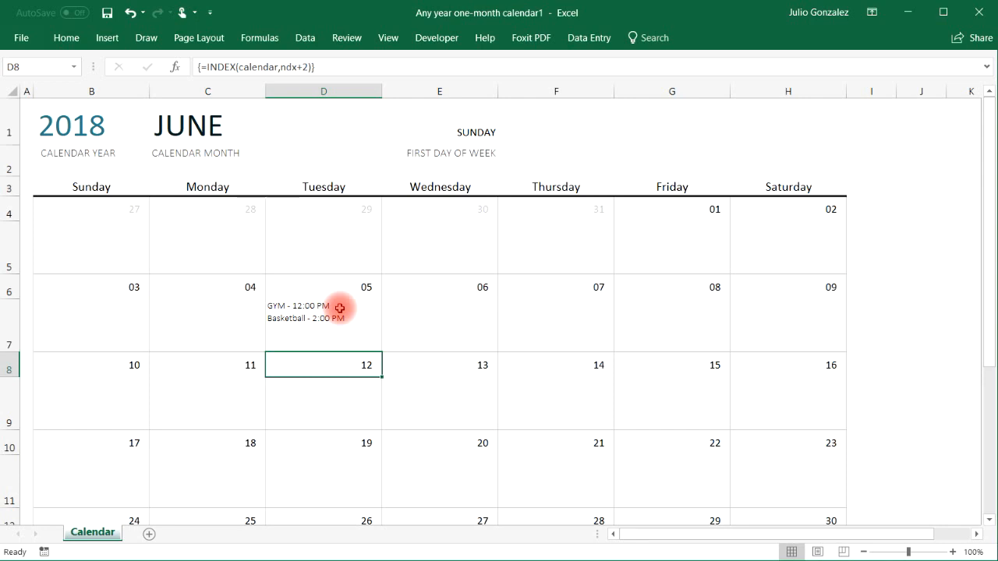
mouse_move(117, 212)
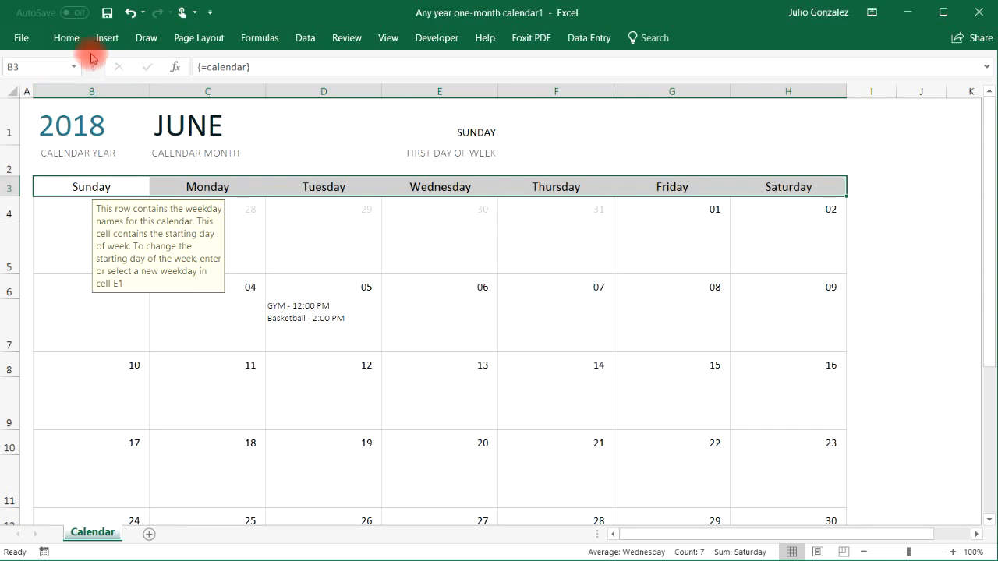
Step: Fill the weekday-name row B3:H3 with light blue from the Home ribbon
click(72, 36)
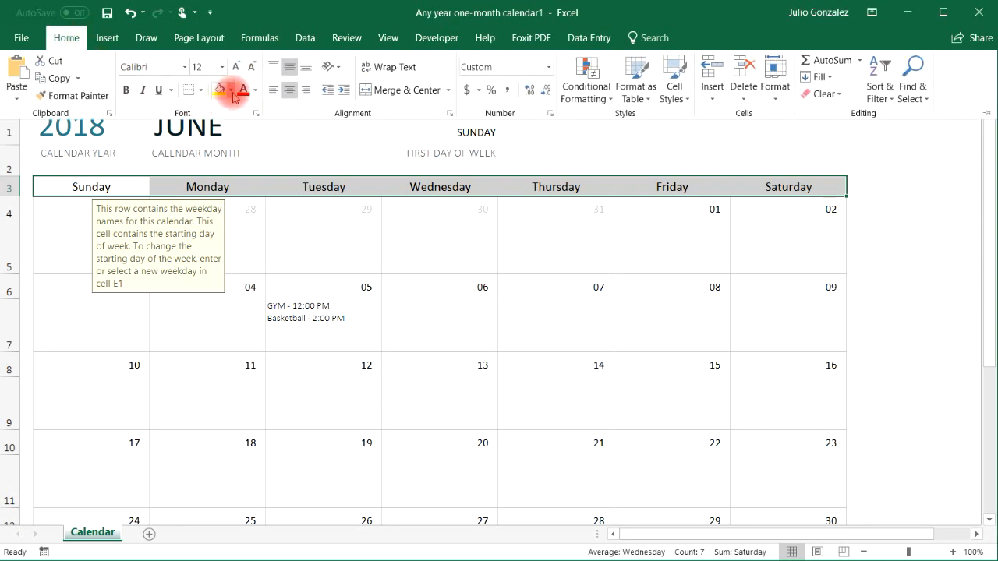
click(231, 89)
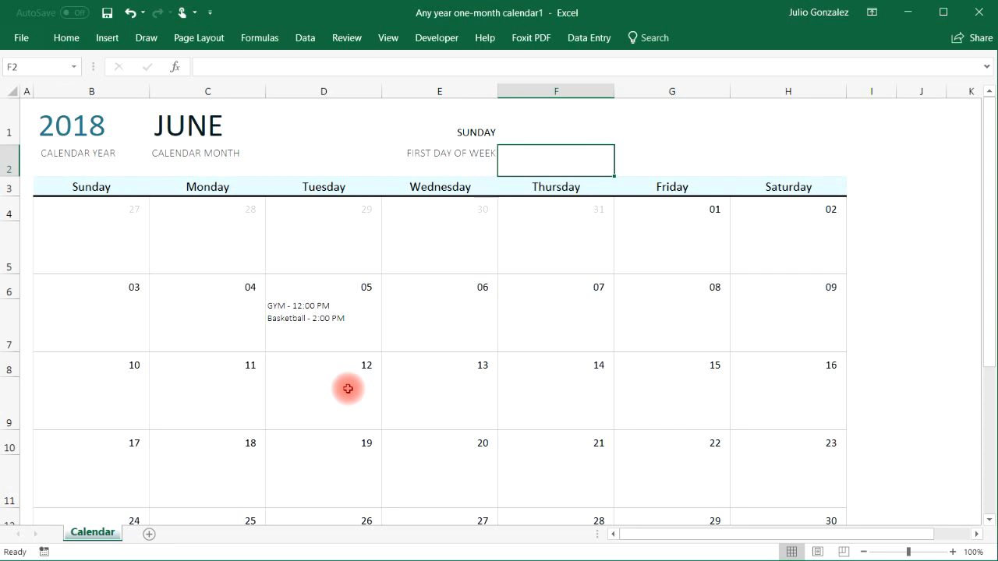
click(28, 37)
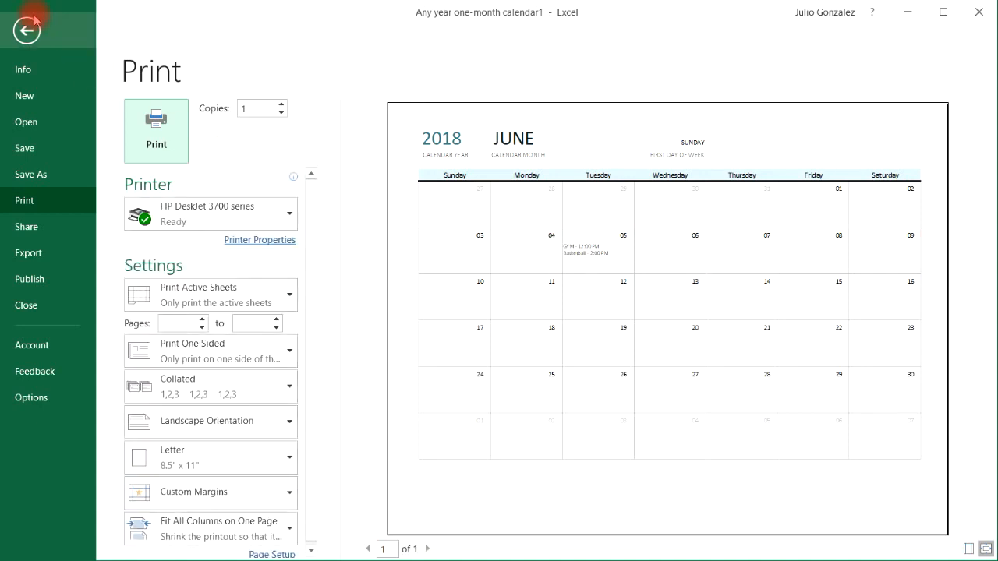
click(28, 28)
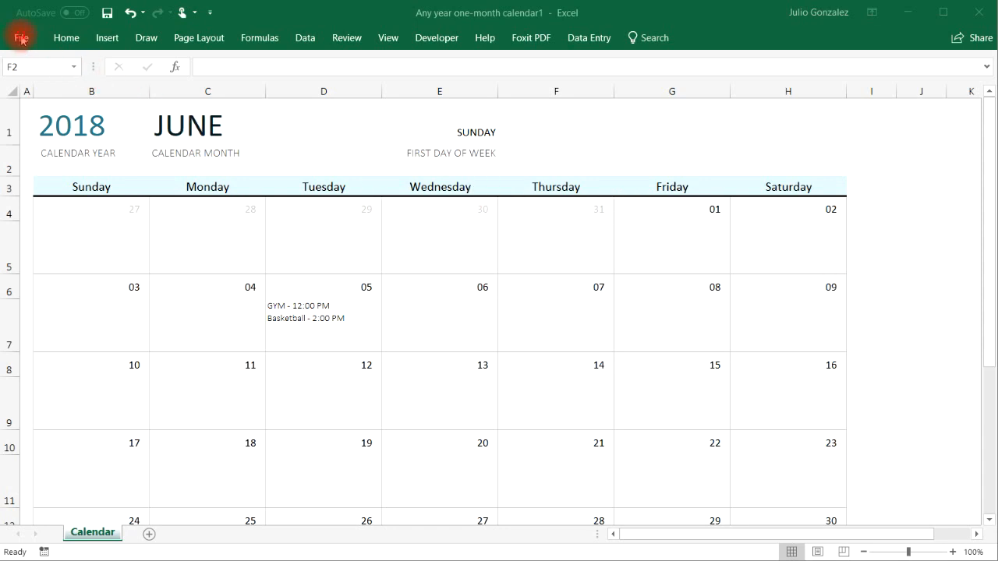
Step: Create a new workbook from the Academic calendar (any year) template
click(22, 38)
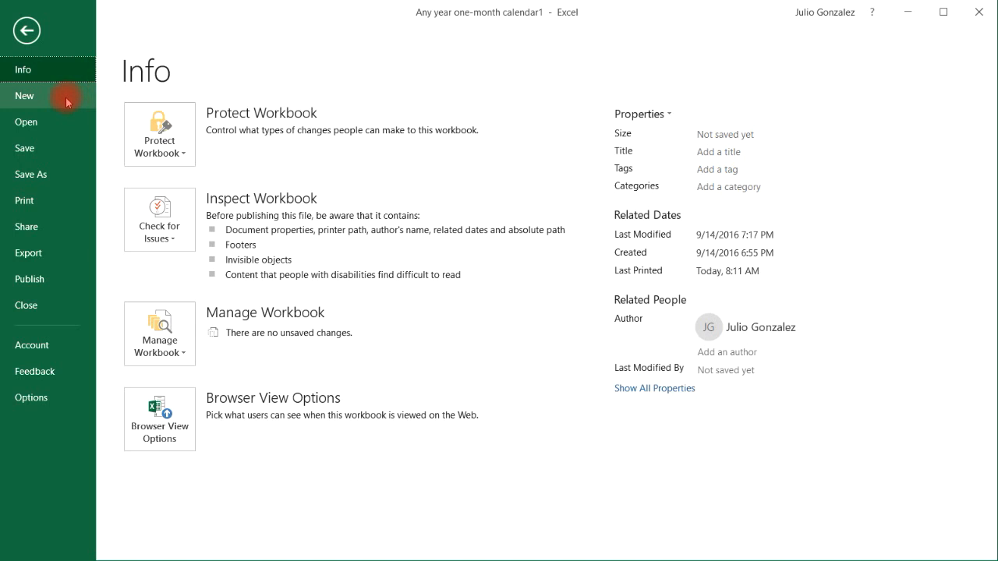
click(25, 97)
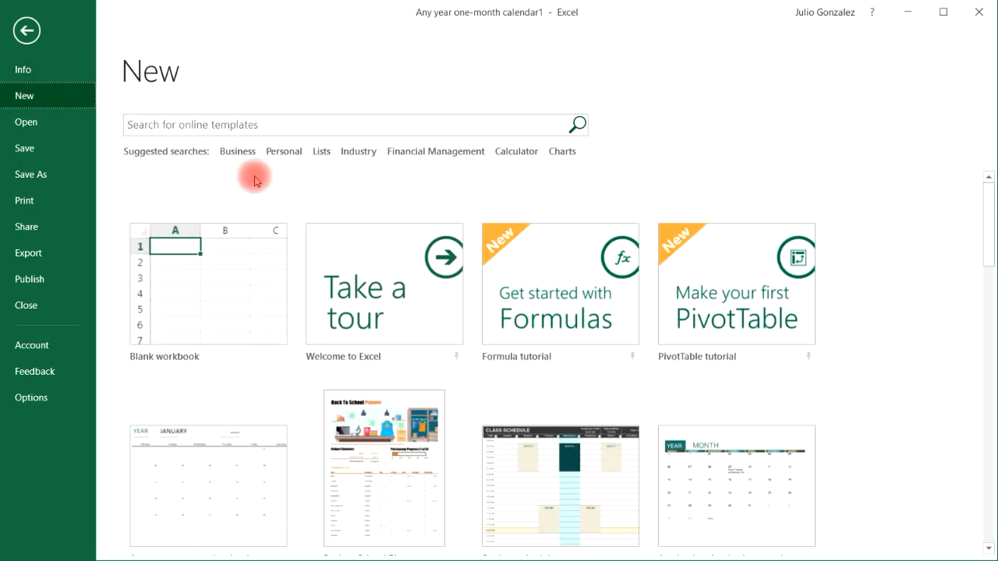
scroll(down, 3)
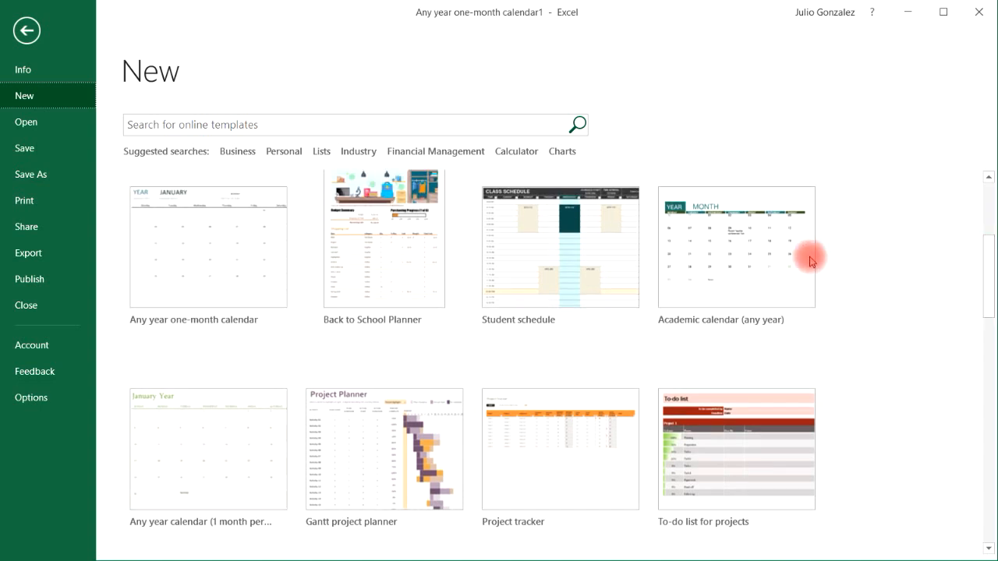
click(736, 246)
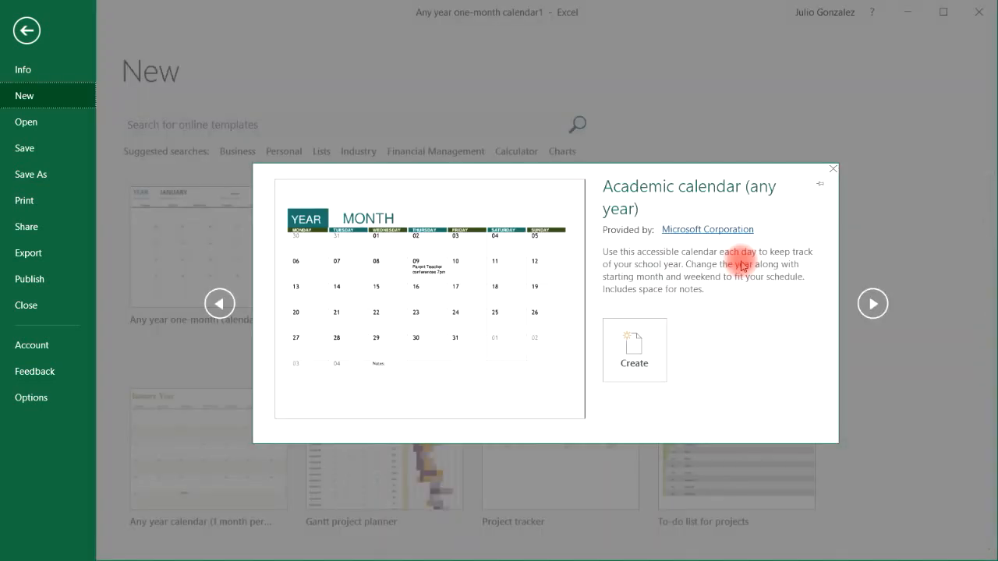
click(633, 349)
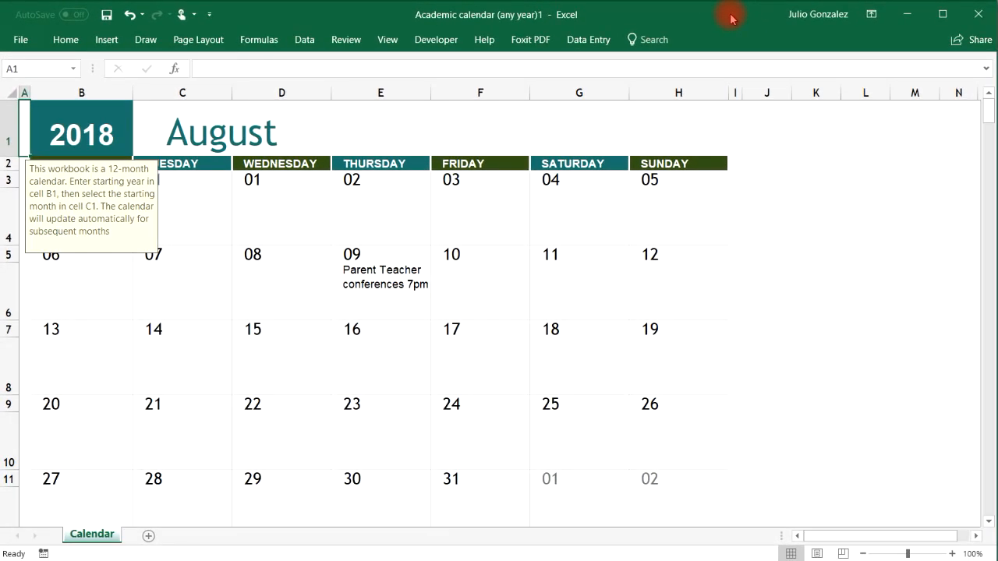
Step: Dismiss the instruction note and keep the start month at August 2018
click(183, 283)
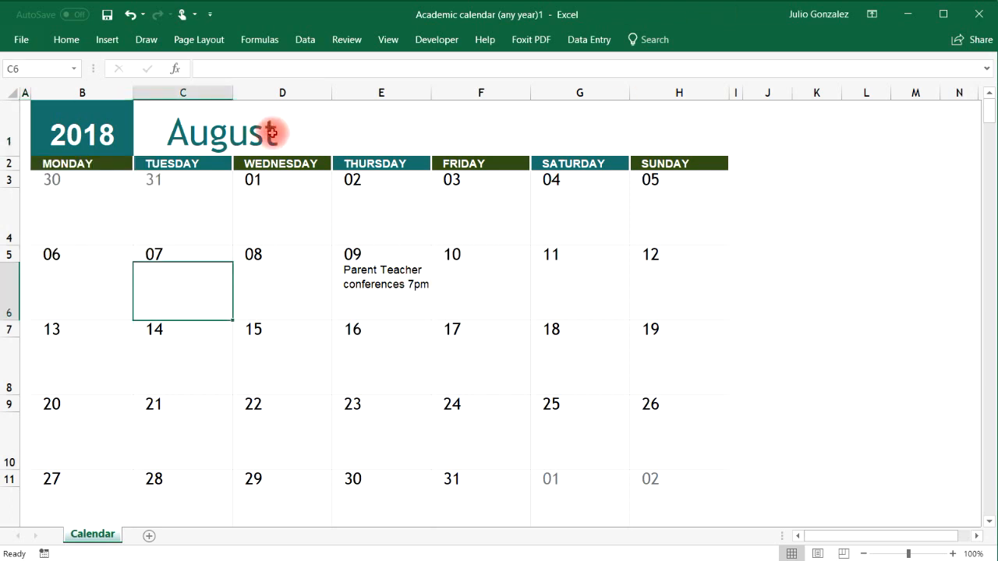
mouse_move(267, 149)
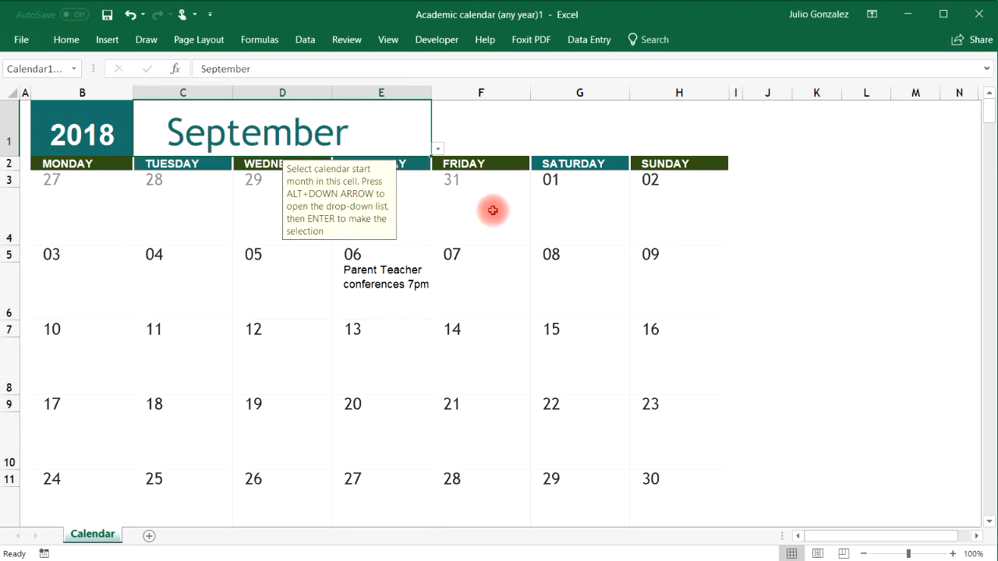
click(437, 150)
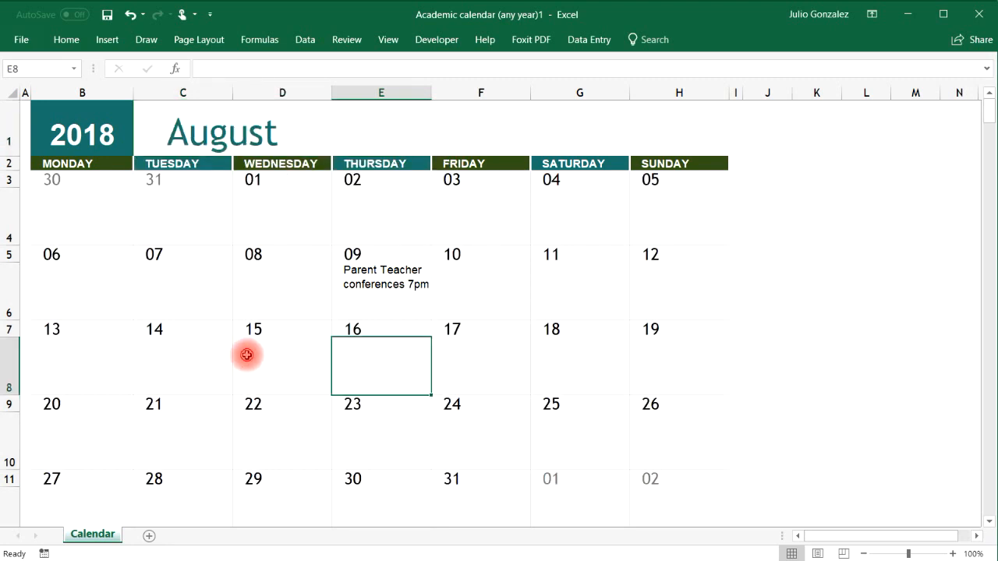
click(175, 357)
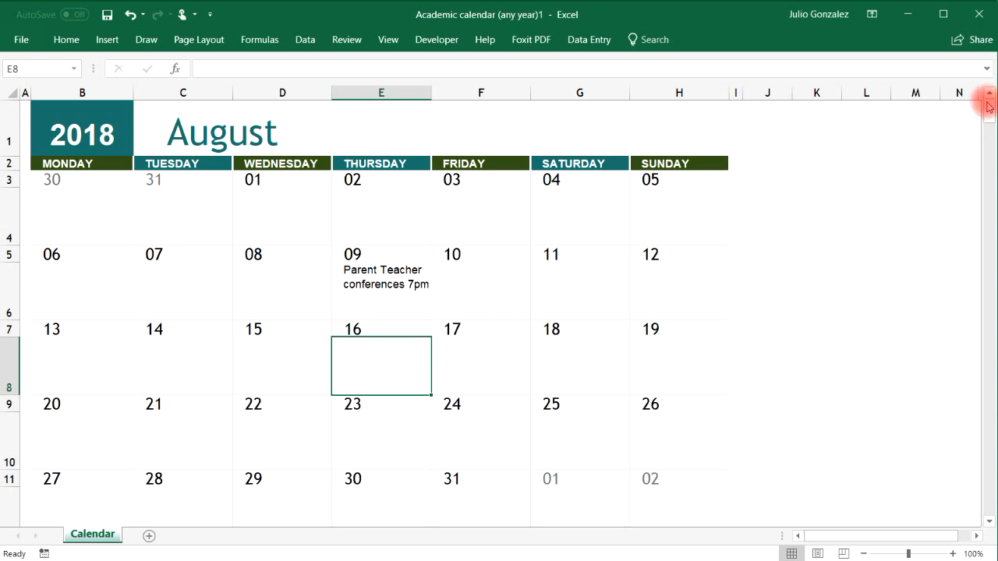
scroll(down, 3)
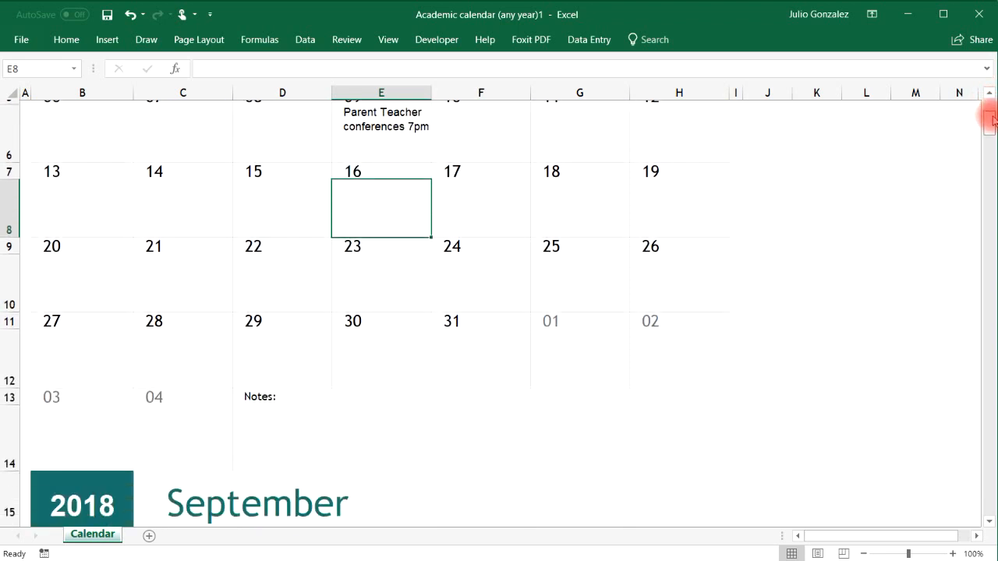
scroll(down, 3)
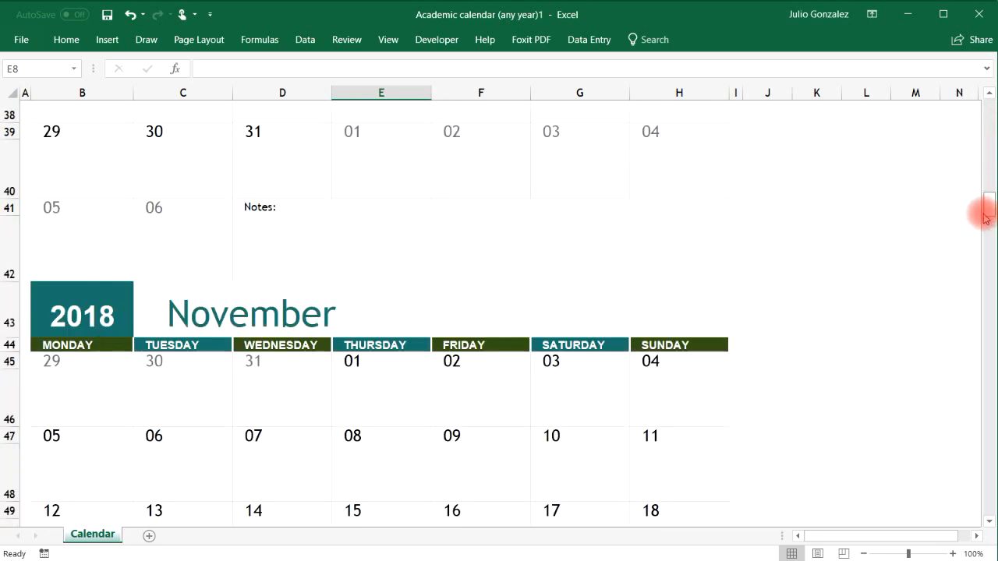
scroll(down, 3)
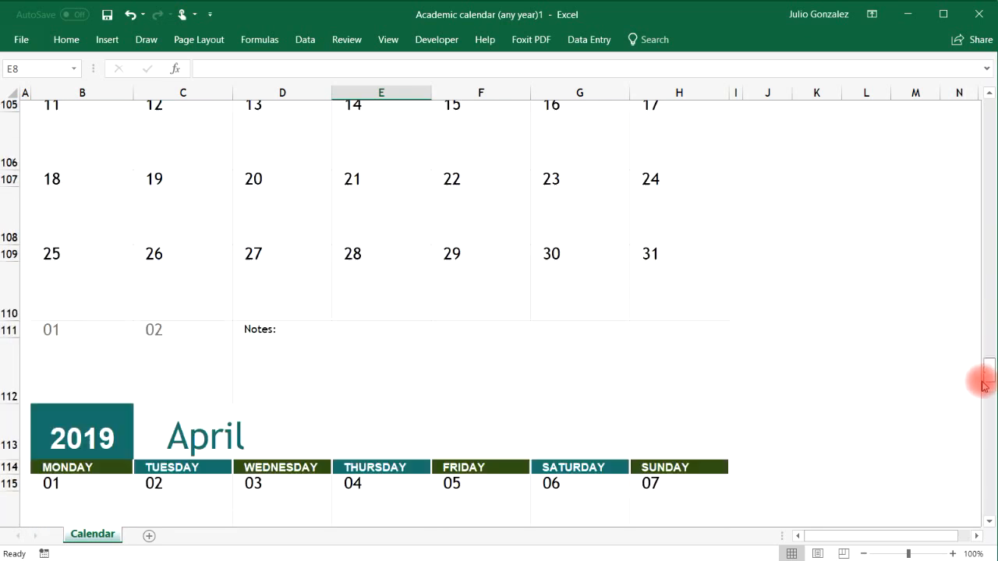
scroll(down, 3)
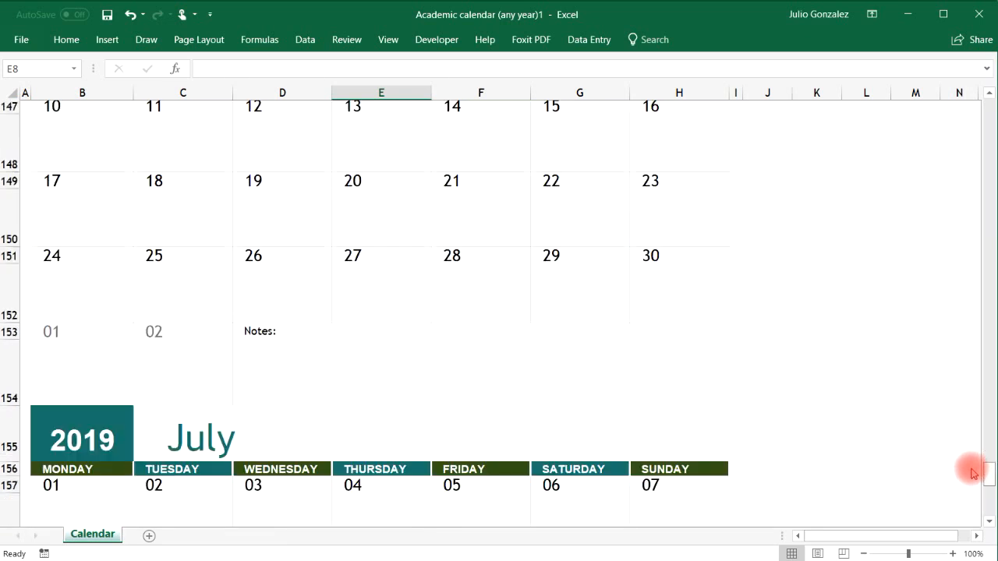
scroll(down, 3)
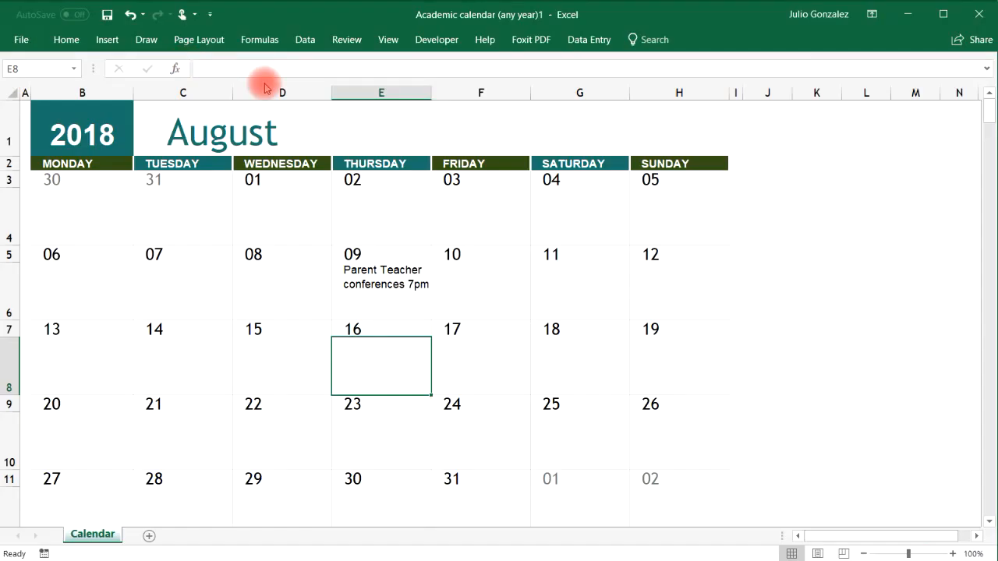
Step: Search the online templates for 'calendar'
click(22, 39)
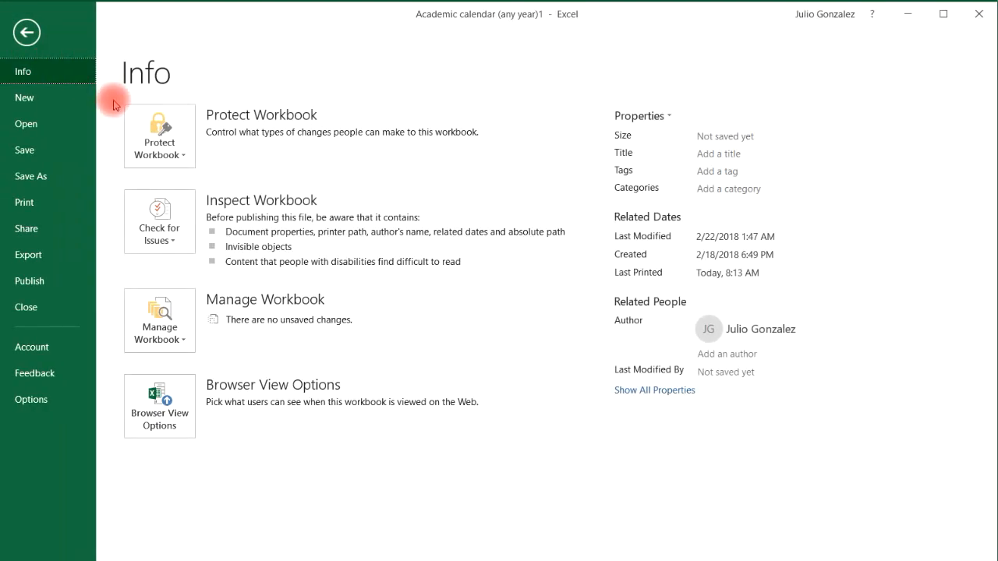
click(25, 97)
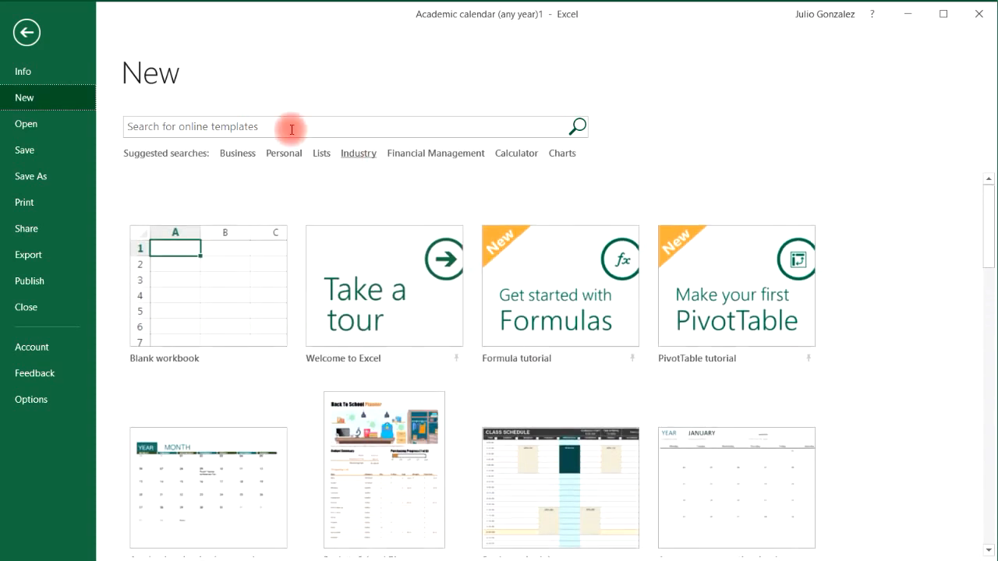
click(268, 126)
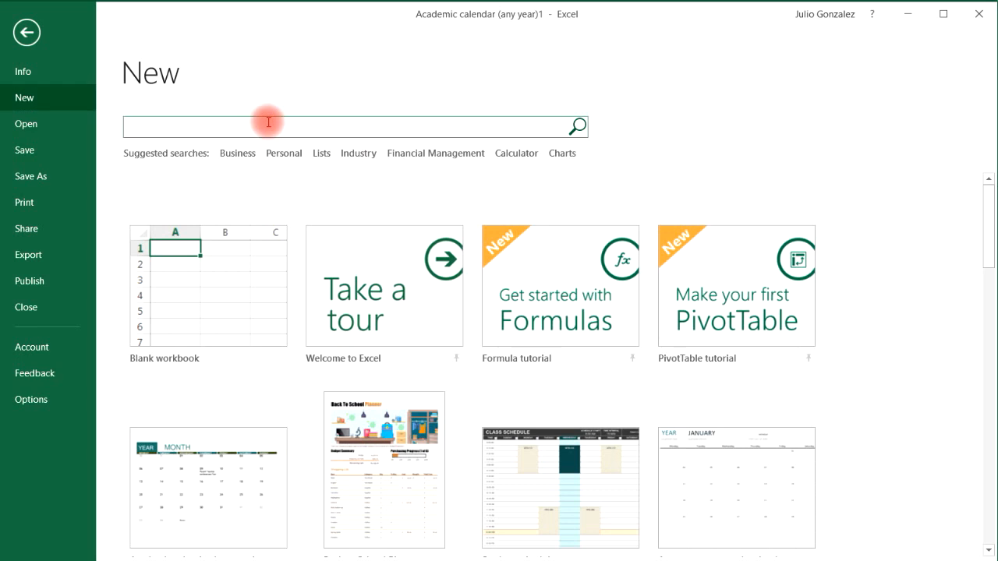
text(calendar)
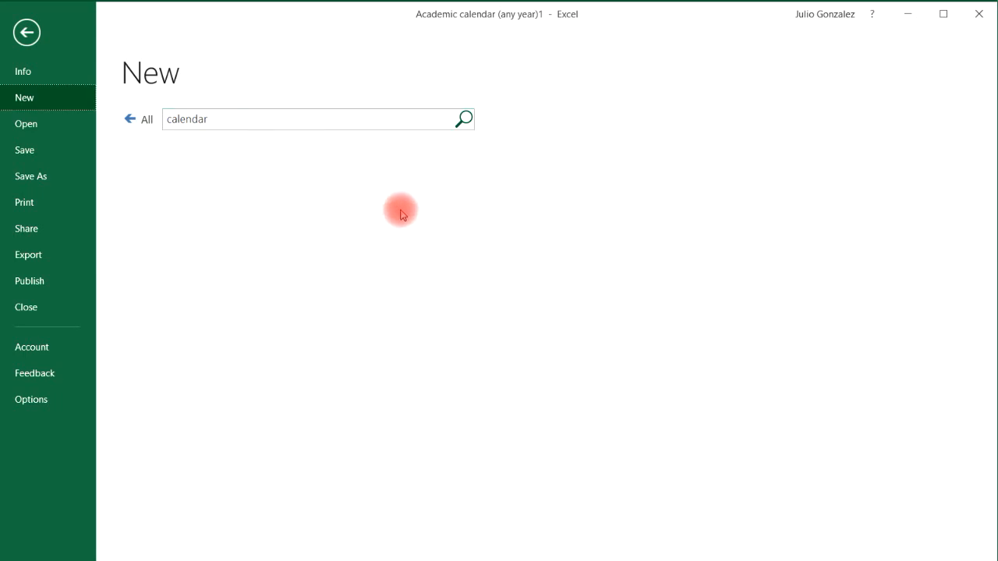
click(462, 118)
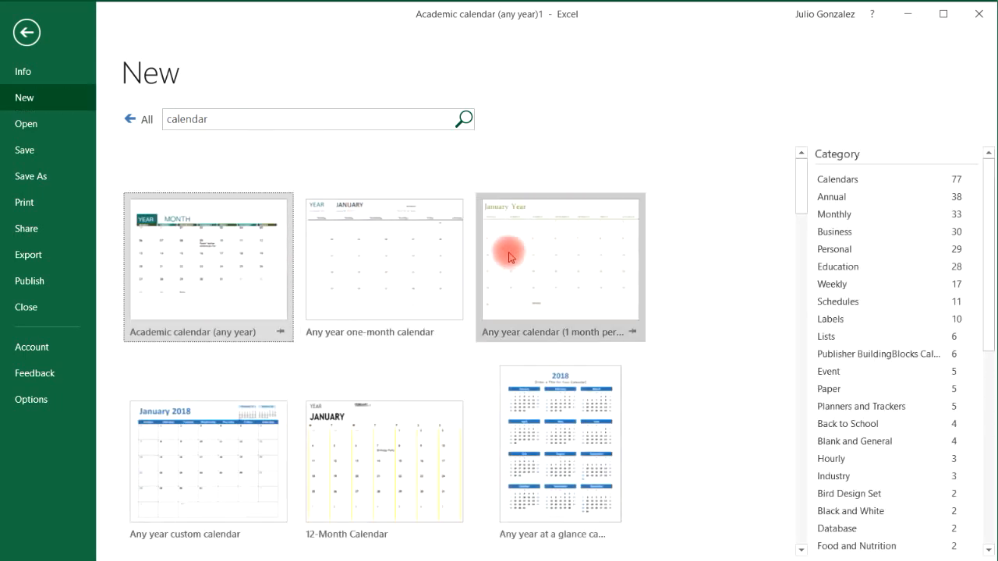
mouse_move(219, 445)
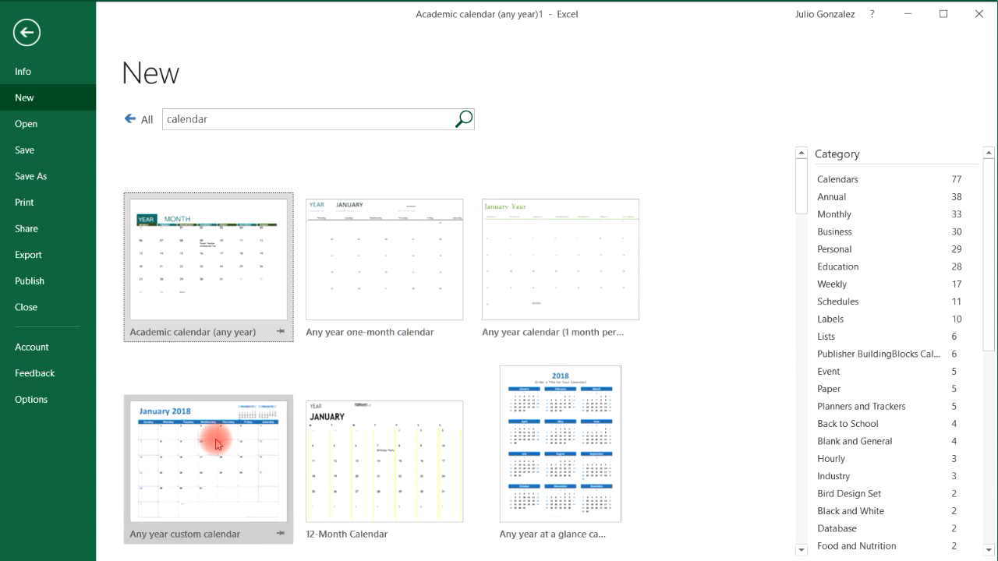
Step: Create a workbook from the Any year custom calendar template
click(217, 444)
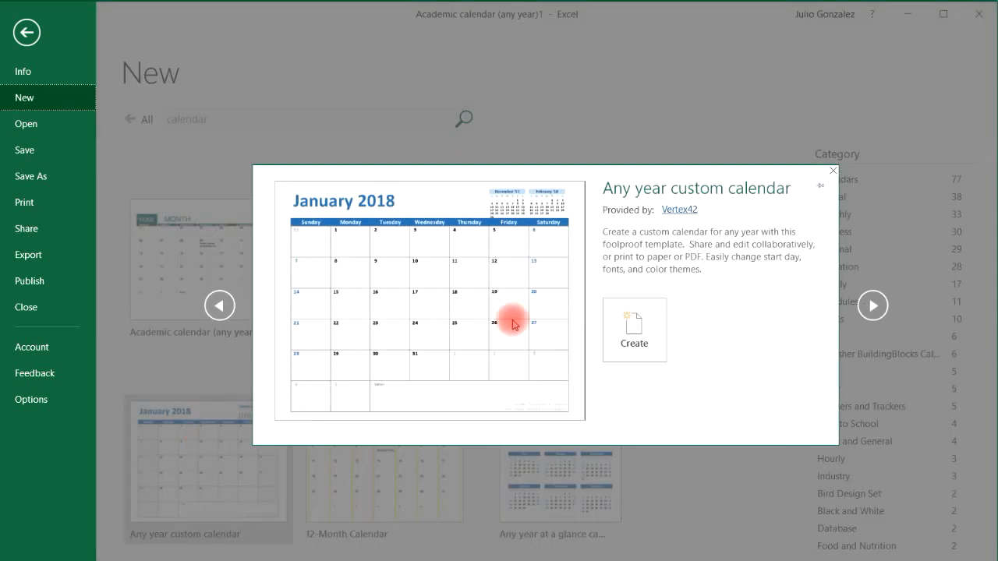
click(633, 330)
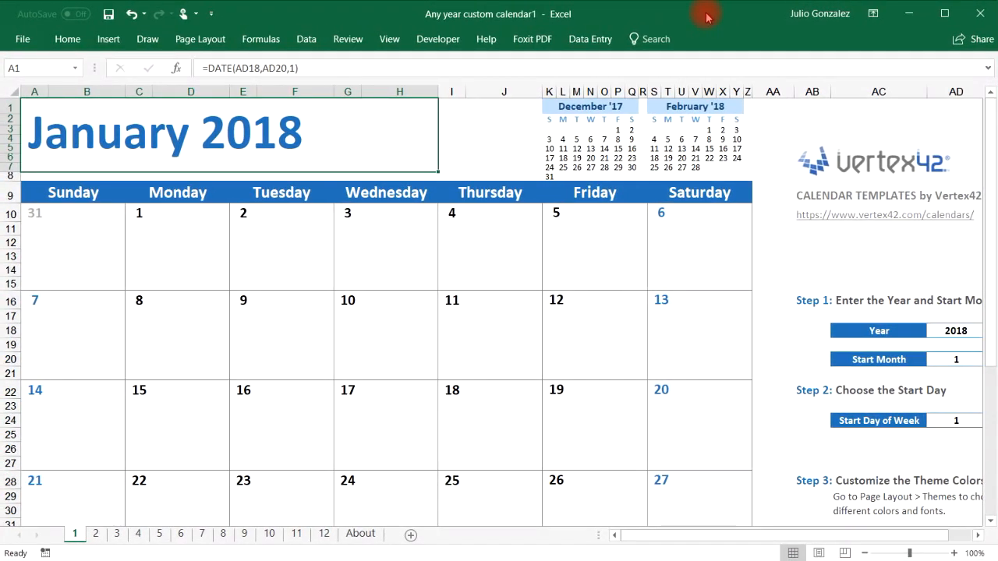
Step: Set the Start Month cell to 6 so the title reads June 2018
click(201, 129)
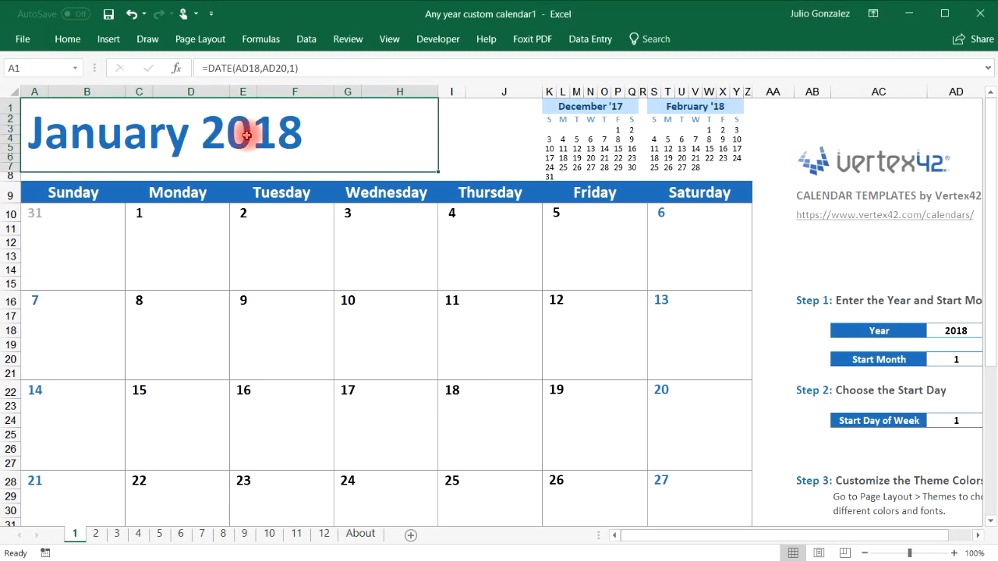
mouse_move(474, 337)
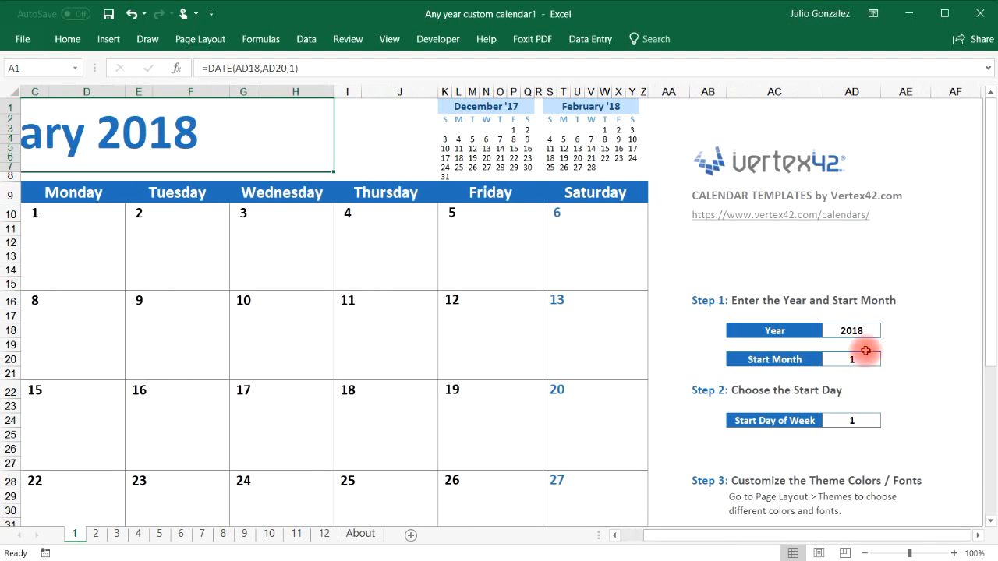
click(867, 359)
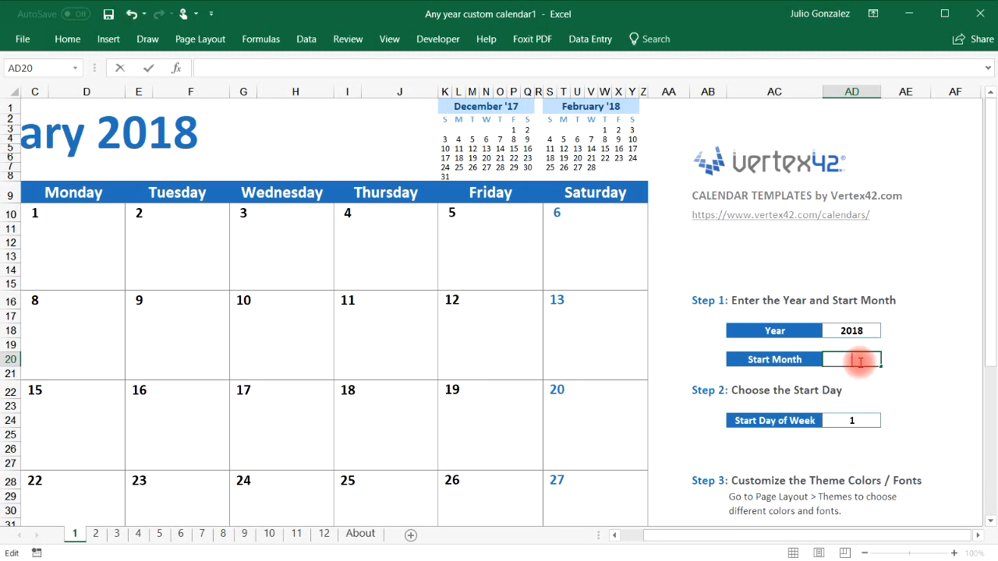
text(6)
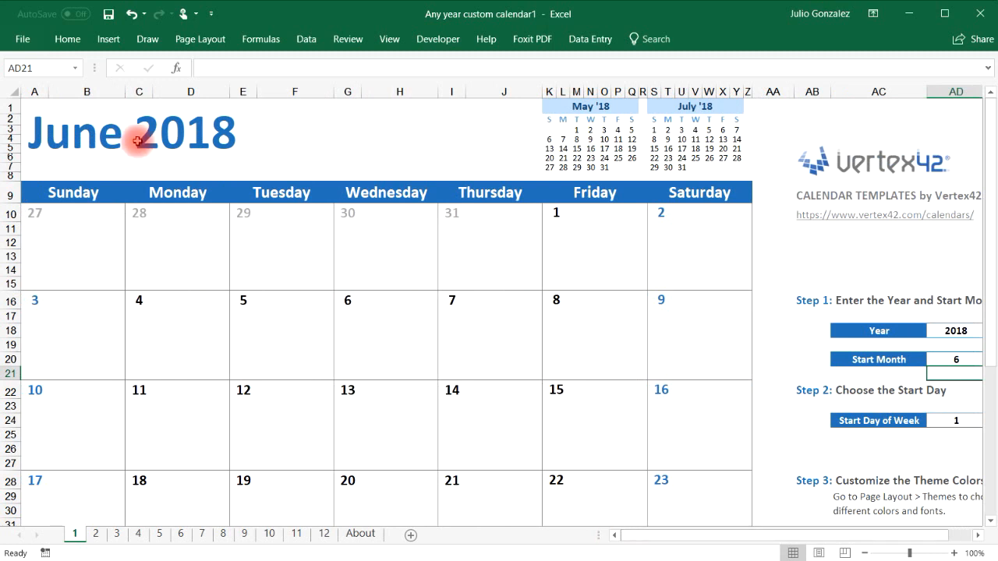
click(657, 412)
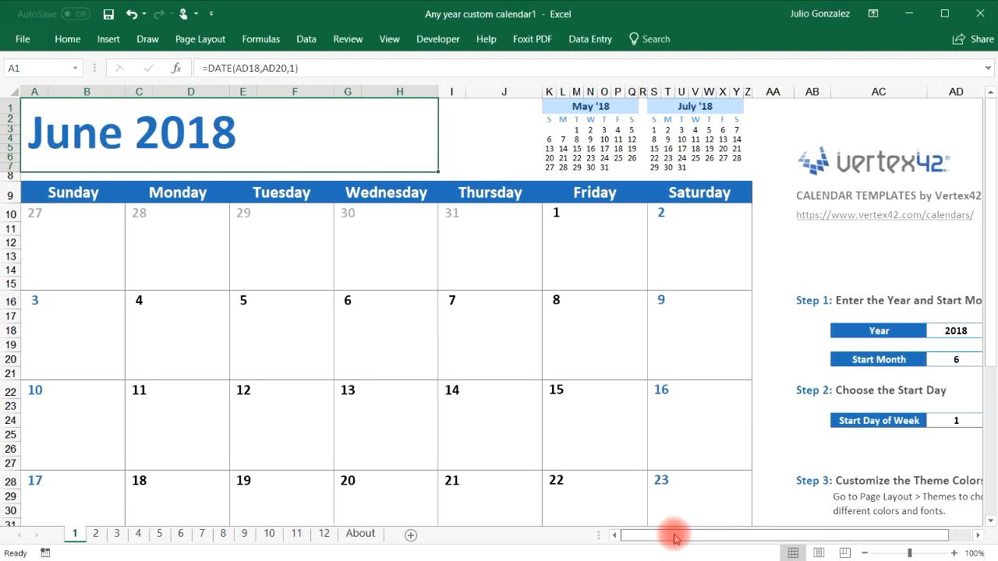
click(577, 157)
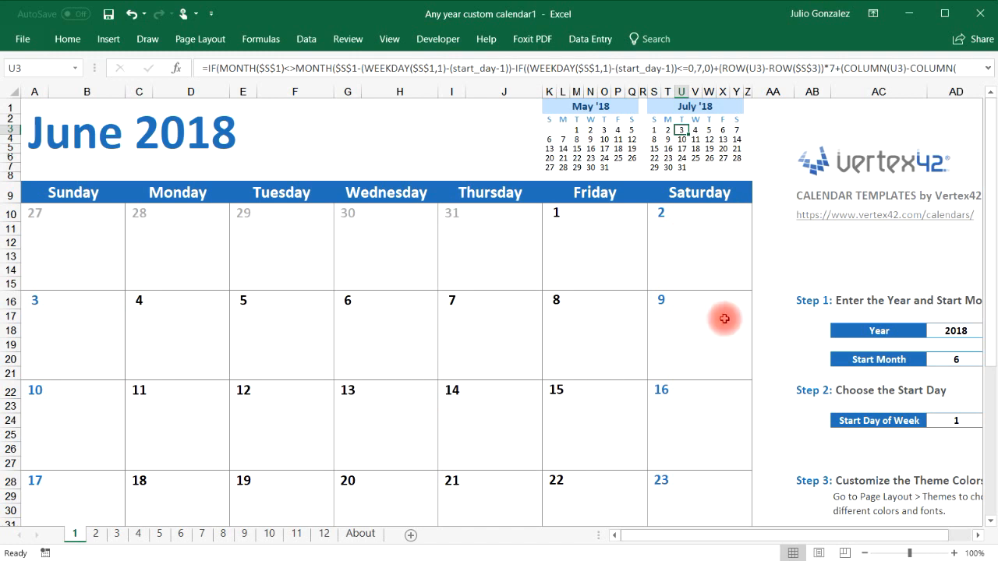
Step: Send the June 2018 custom calendar to the printer on one landscape page
scroll(down, 3)
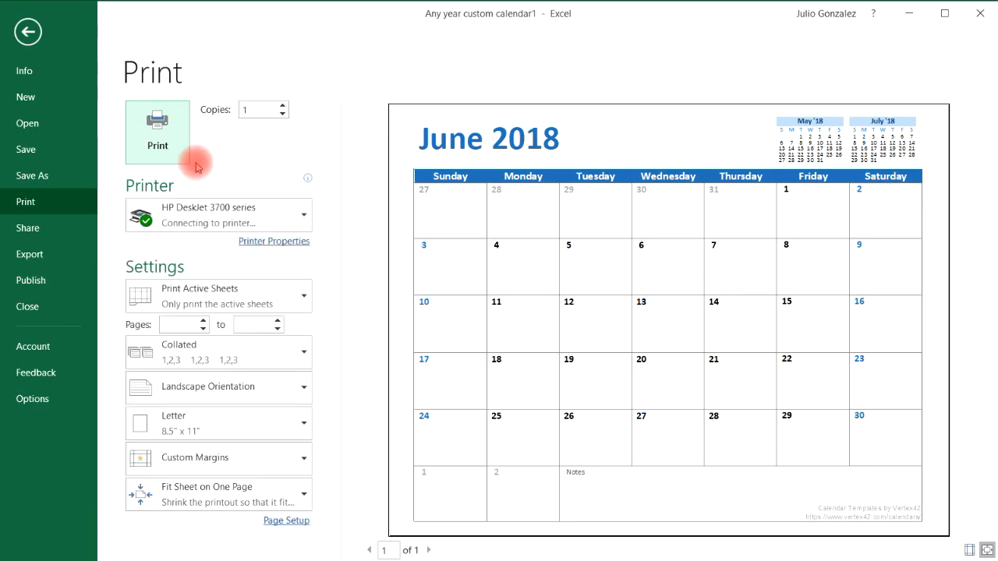
click(35, 31)
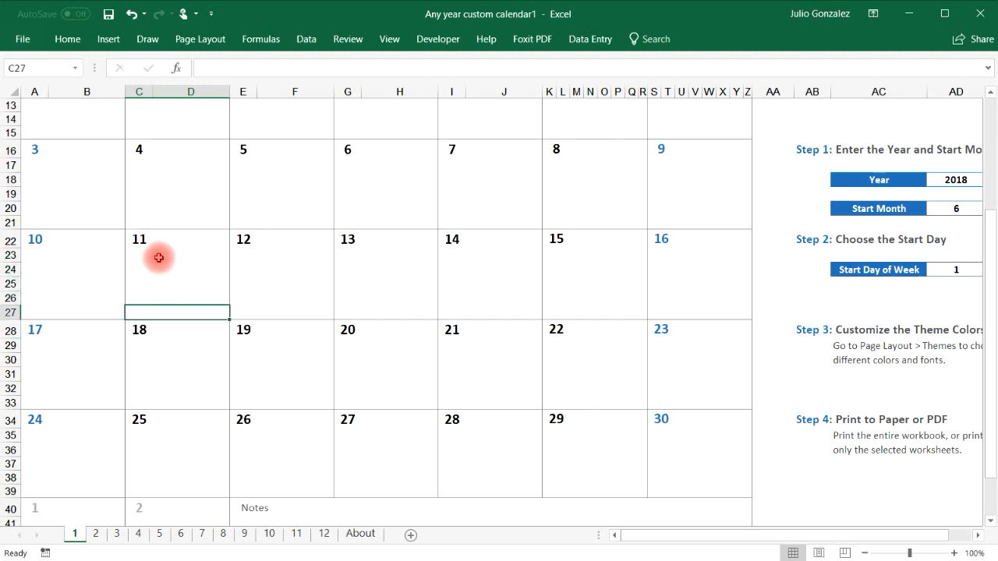
mouse_move(151, 256)
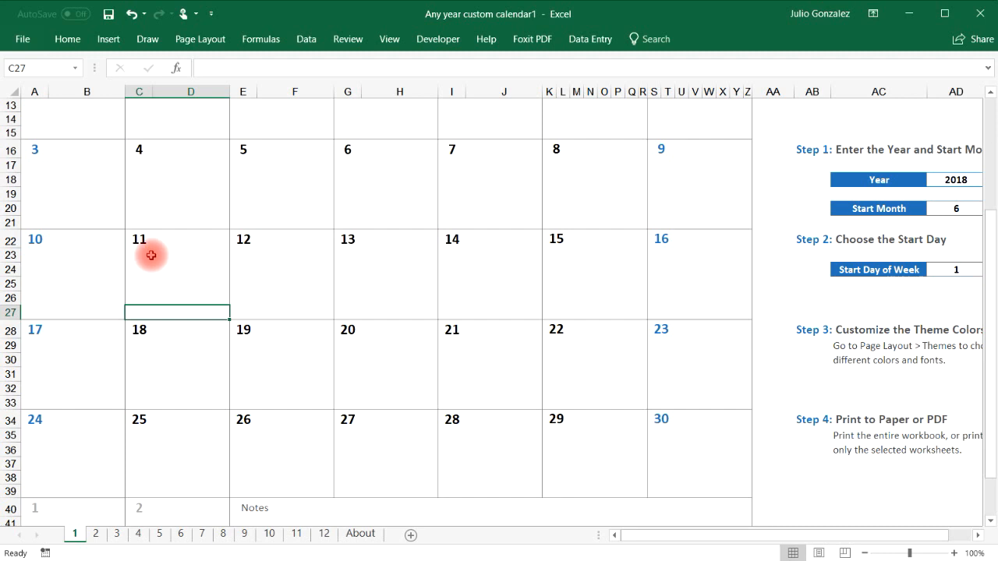
Step: Enter 'Volleyball - 3:00 PM' and 'GYM - 5:00 PM' under June 11, then view July 2018
click(150, 256)
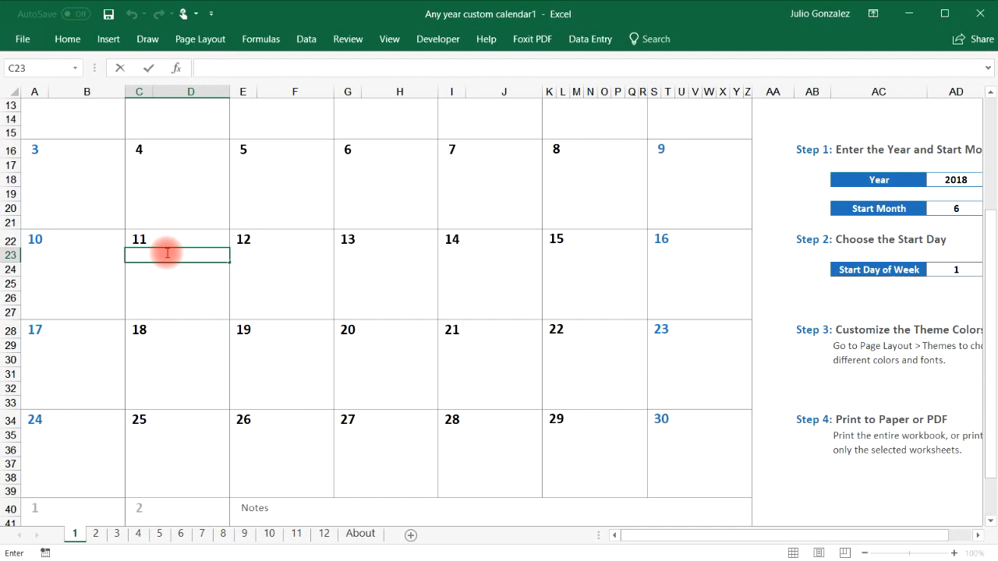
text(Volleyball -)
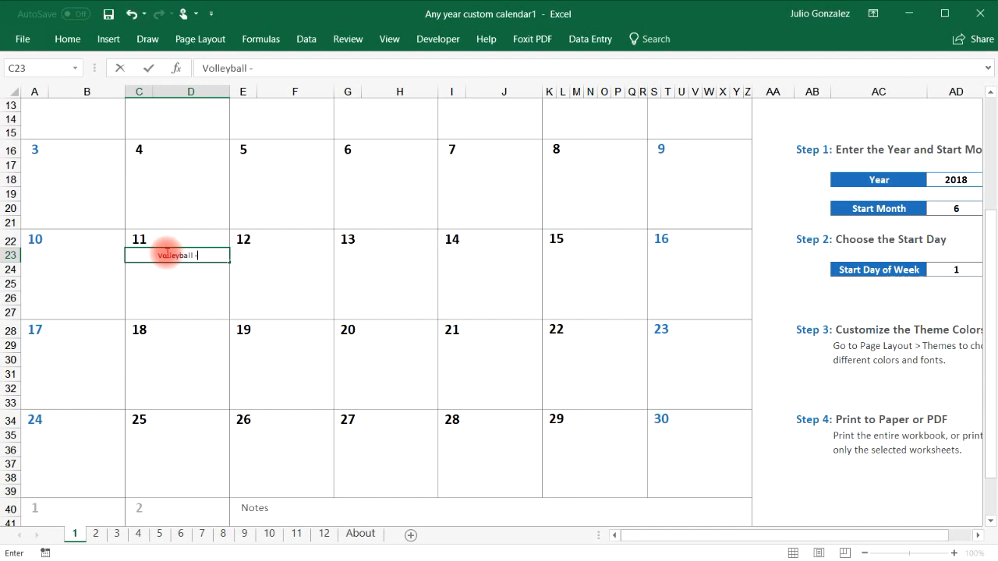
text(3:00)
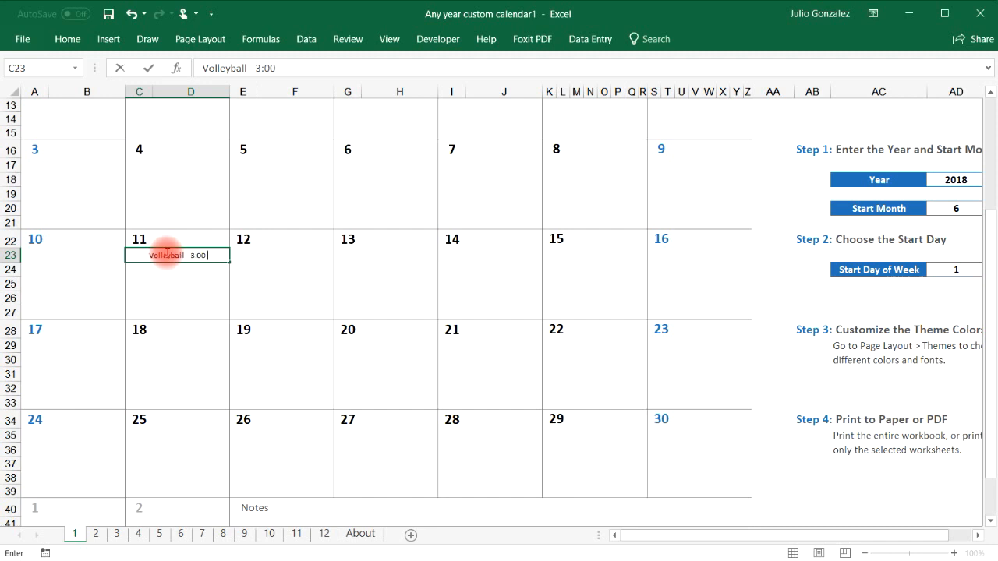
key(Enter)
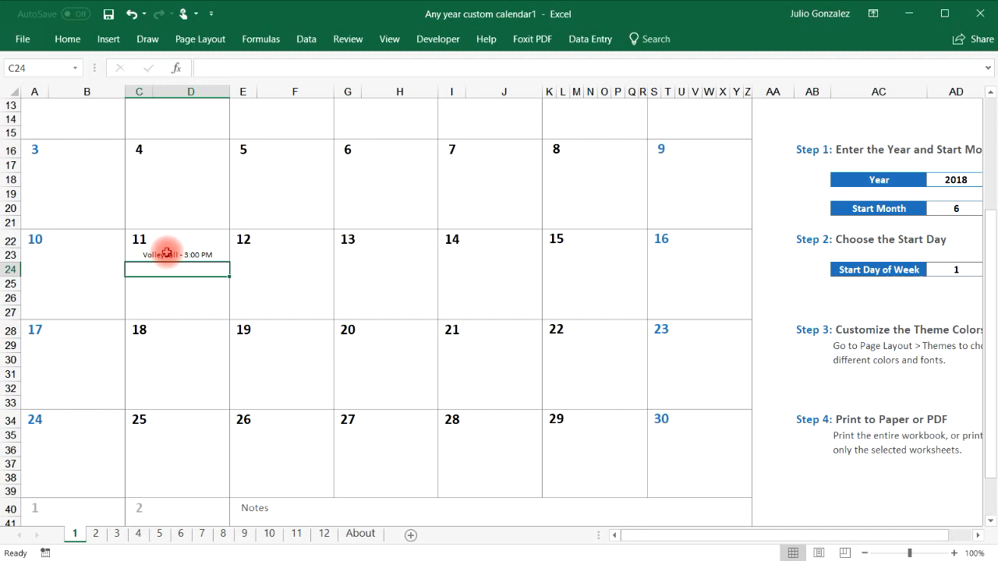
text(GYM - 5:00 PM)
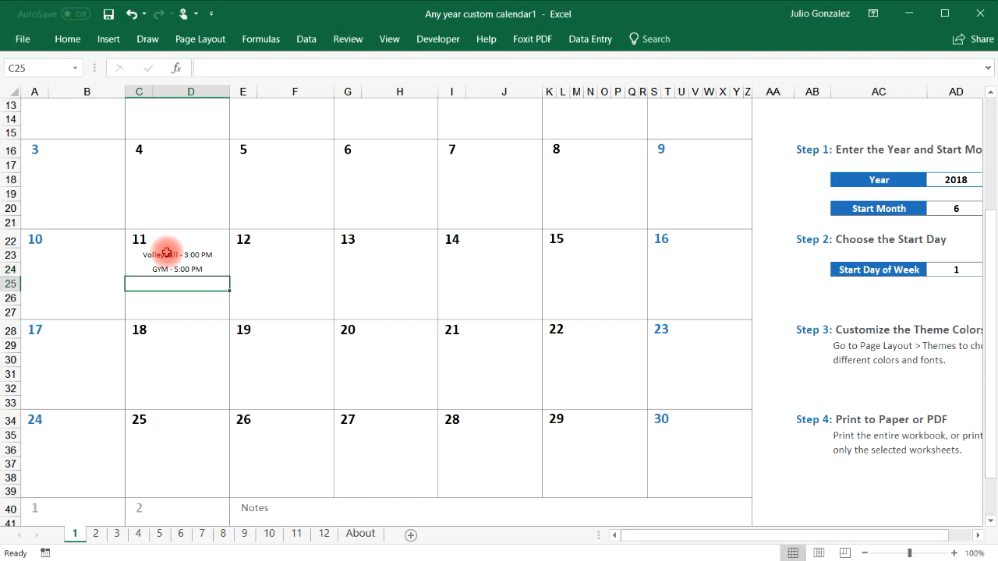
click(94, 533)
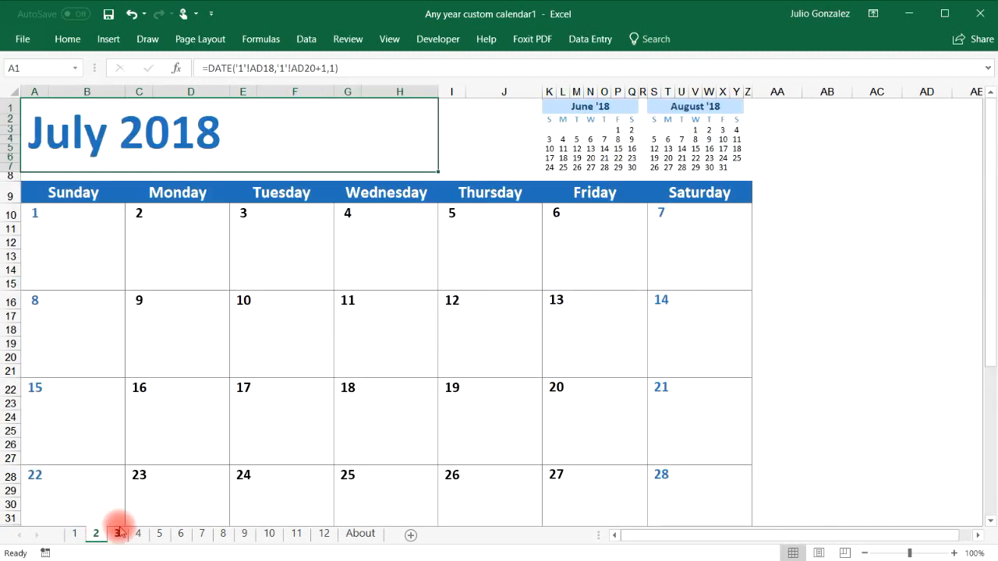
Step: Browse the August 2018 and January 2019 sheets and return to June 2018
click(112, 534)
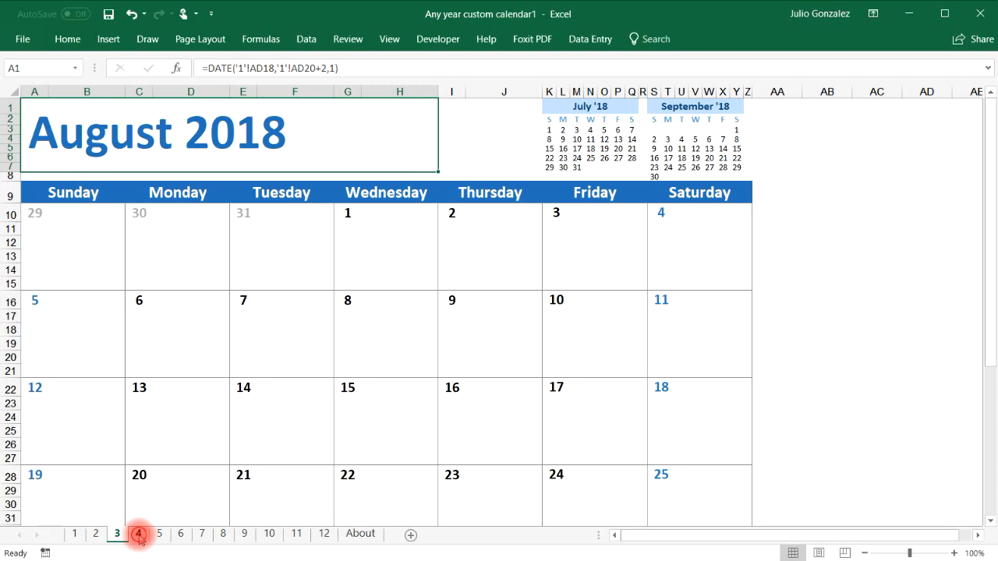
click(159, 533)
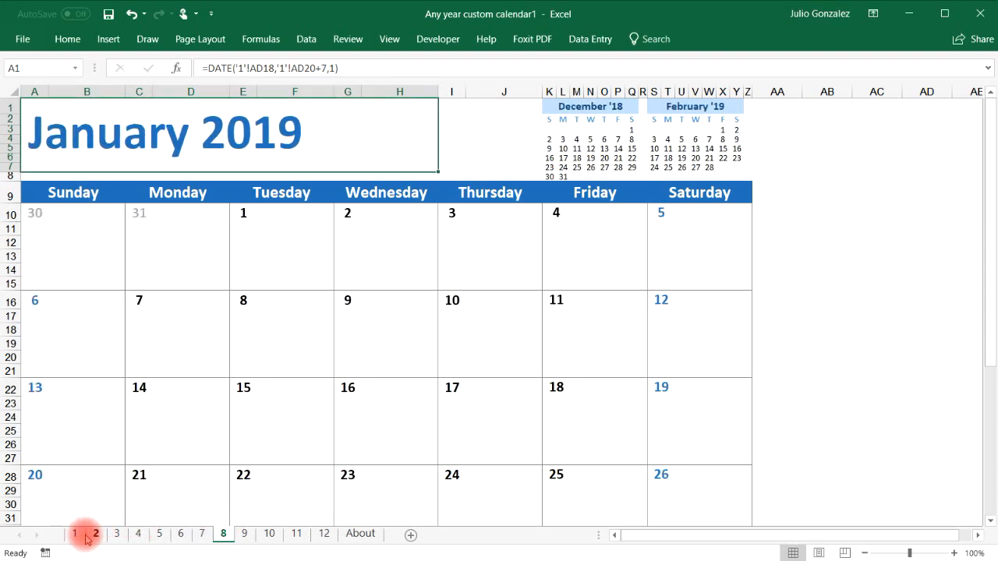
click(70, 533)
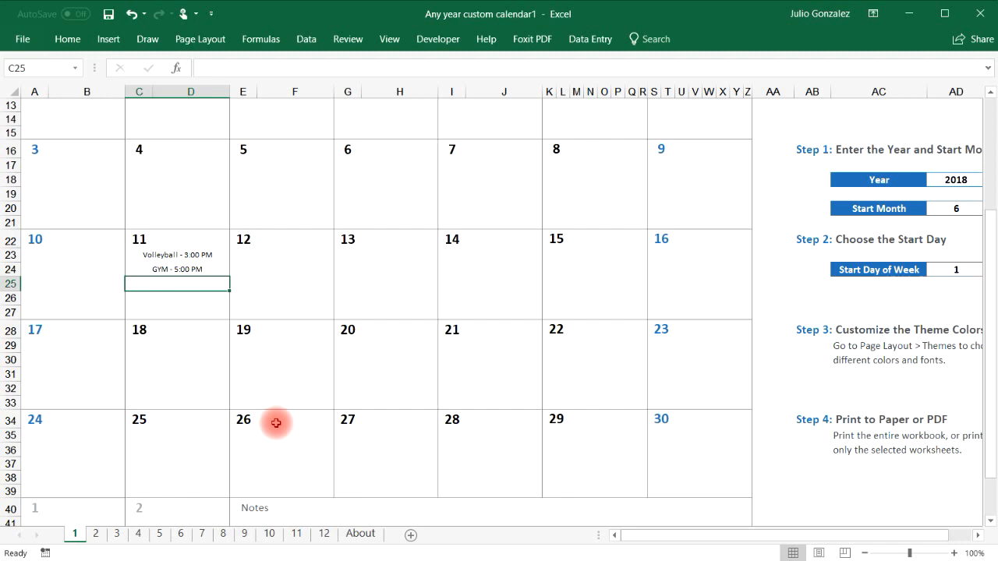
mouse_move(655, 276)
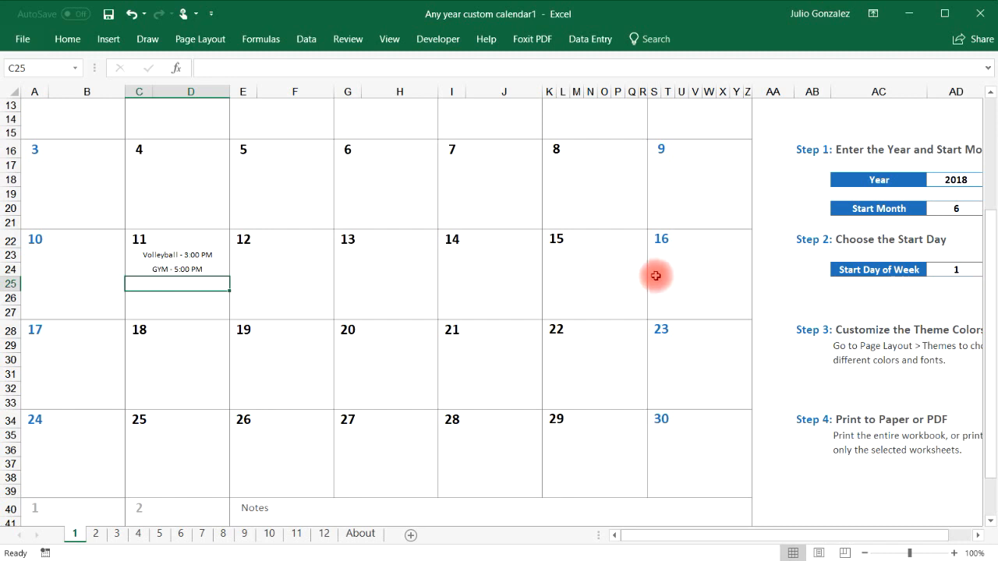